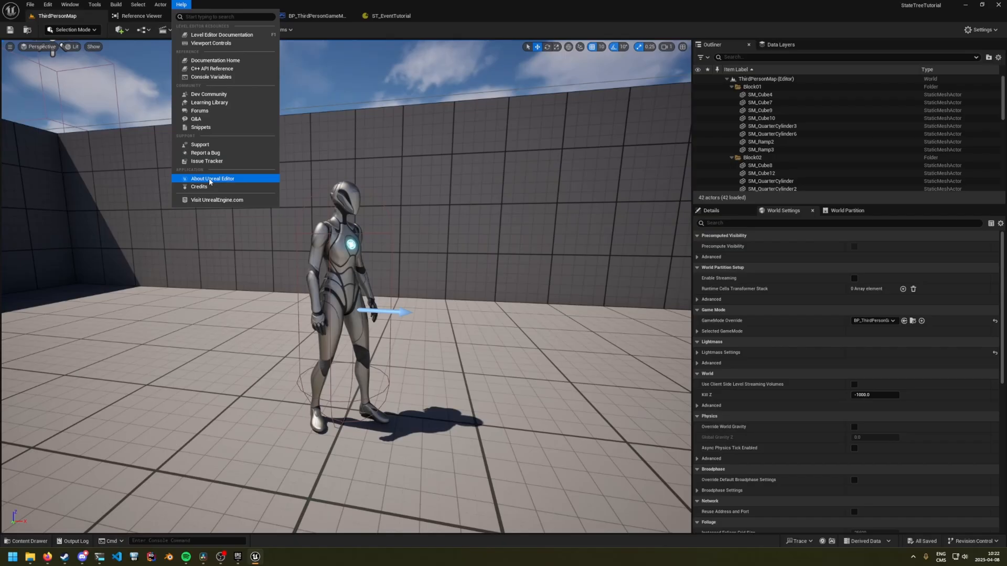
- Check the editor version and filter the plugins list for 'statetr'
left_click(212, 178)
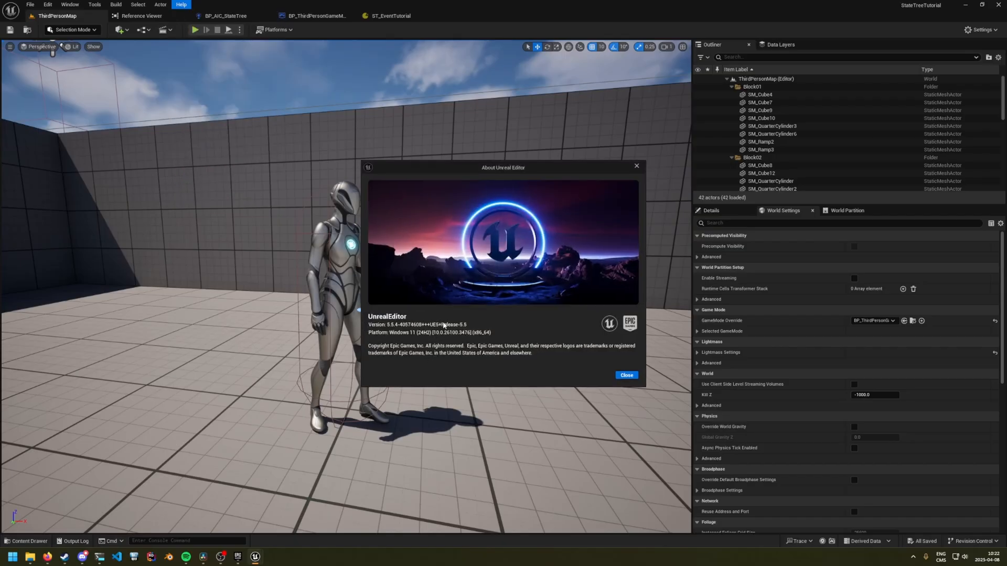
triple_click(417, 325)
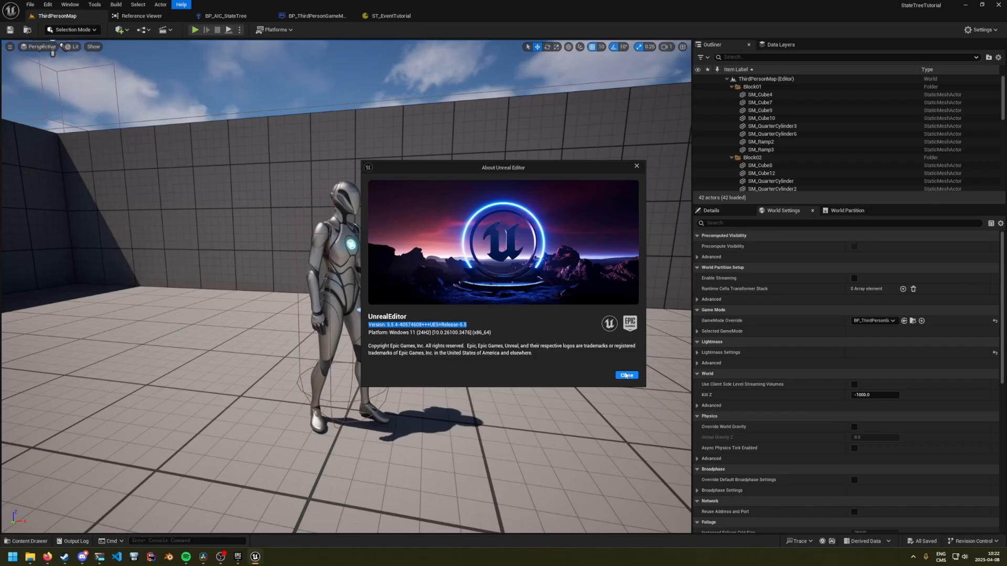
left_click(47, 4)
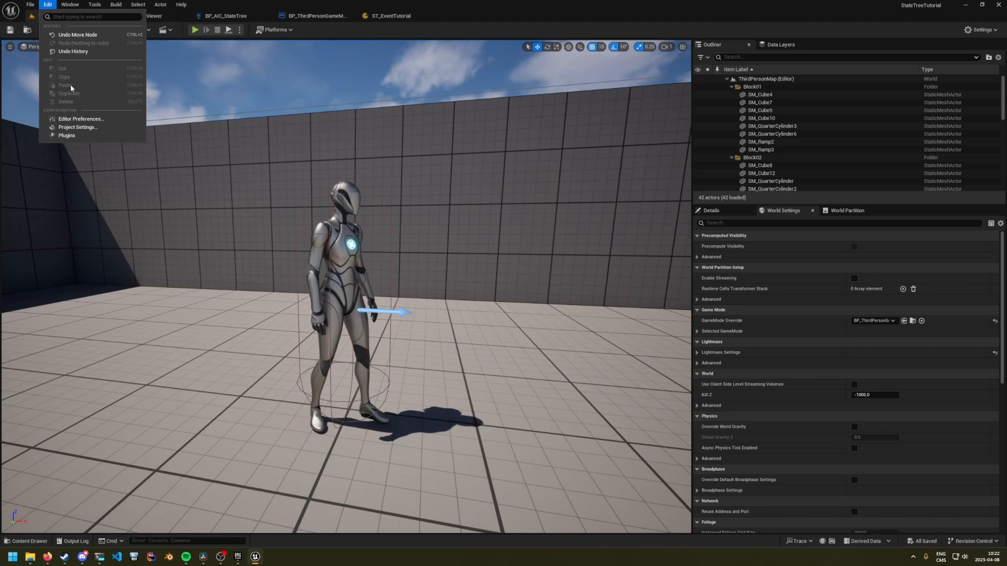
left_click(67, 135)
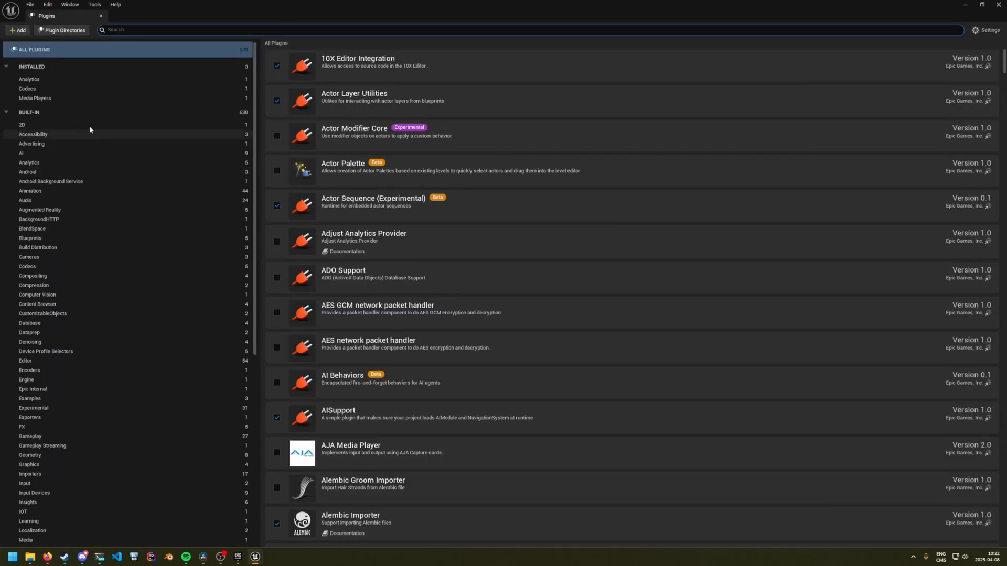
type("statetr")
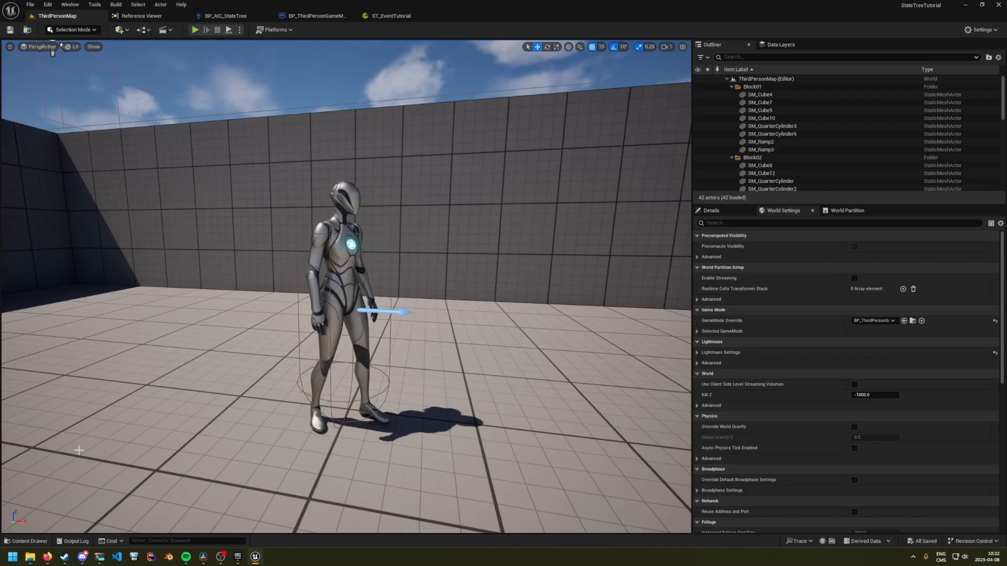
- Give BP_AIC_StateTree a StateTreeAI component running ST_EventTutorial and save it
left_click(25, 541)
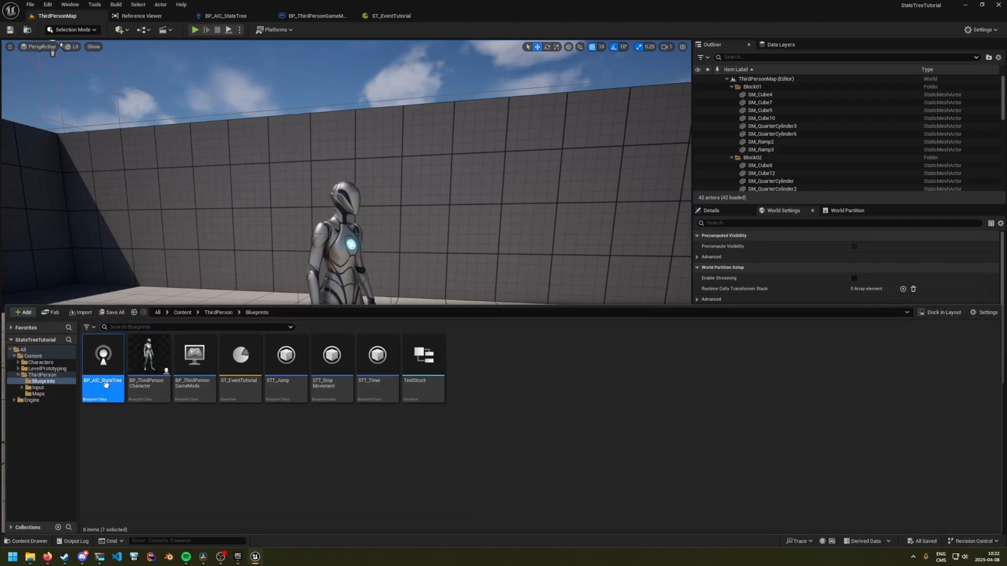
double_click(103, 354)
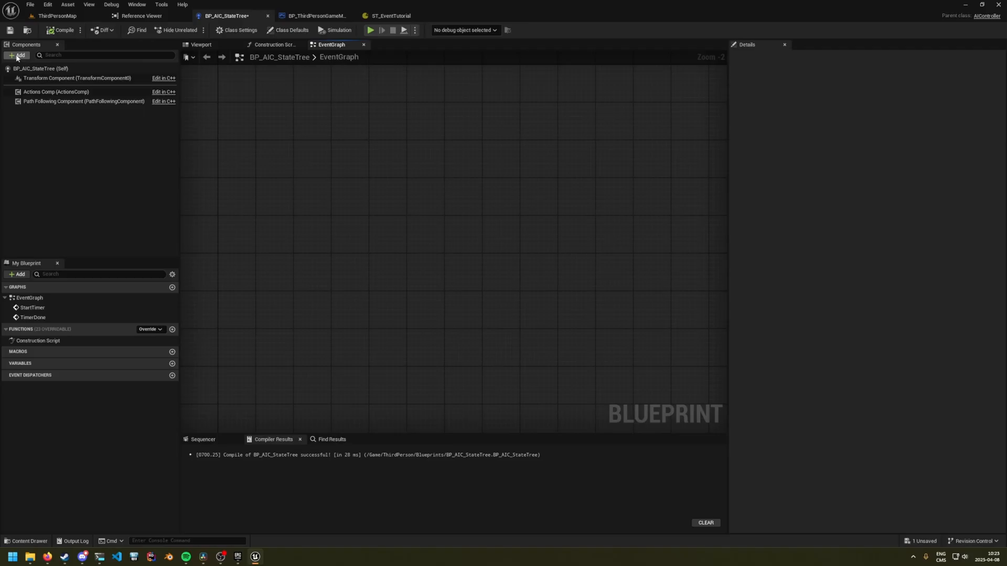
left_click(18, 56)
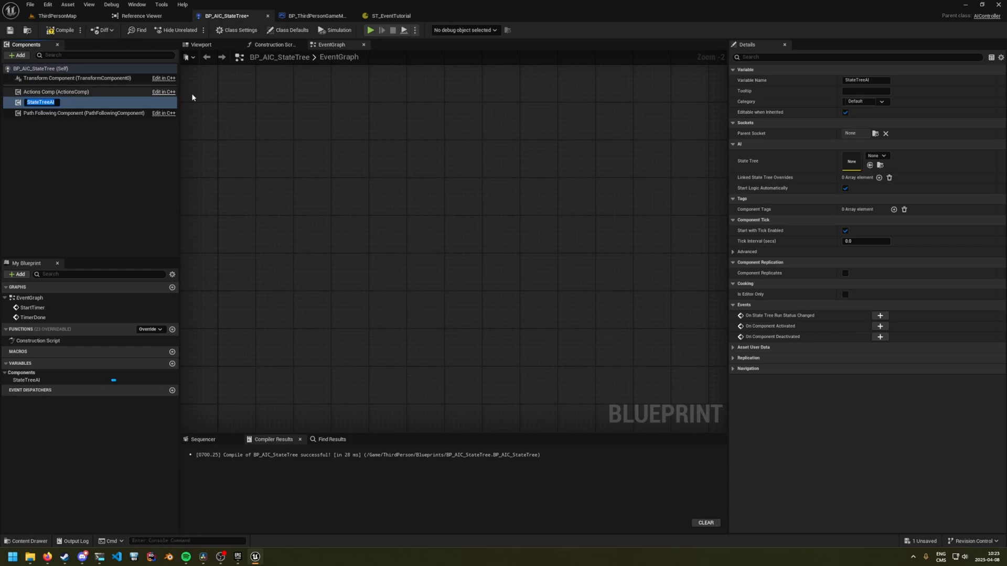
left_click(883, 155)
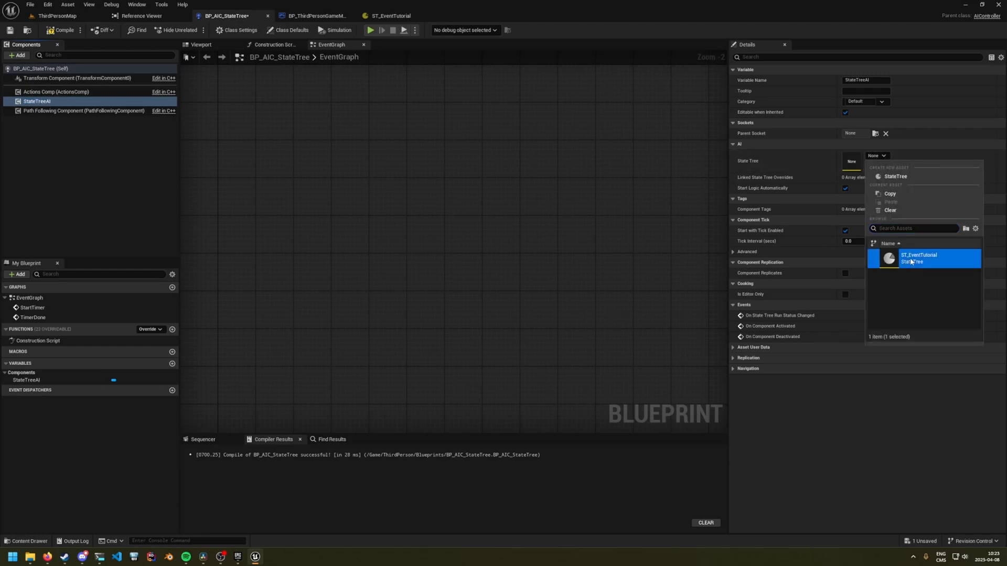
left_click(918, 258)
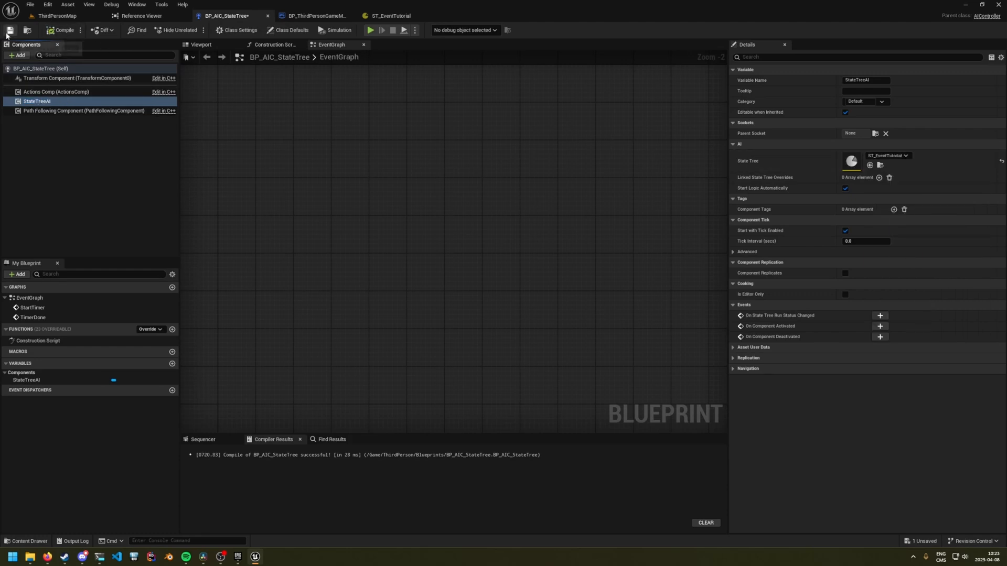
left_click(57, 16)
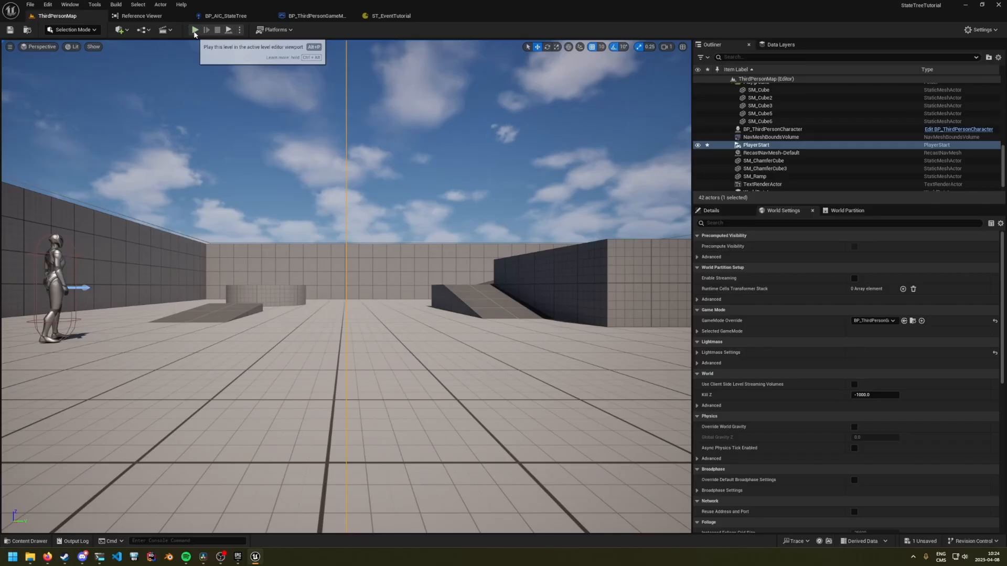
- Play-test the level briefly, stop it, and bring up ST_EventTutorial
left_click(195, 29)
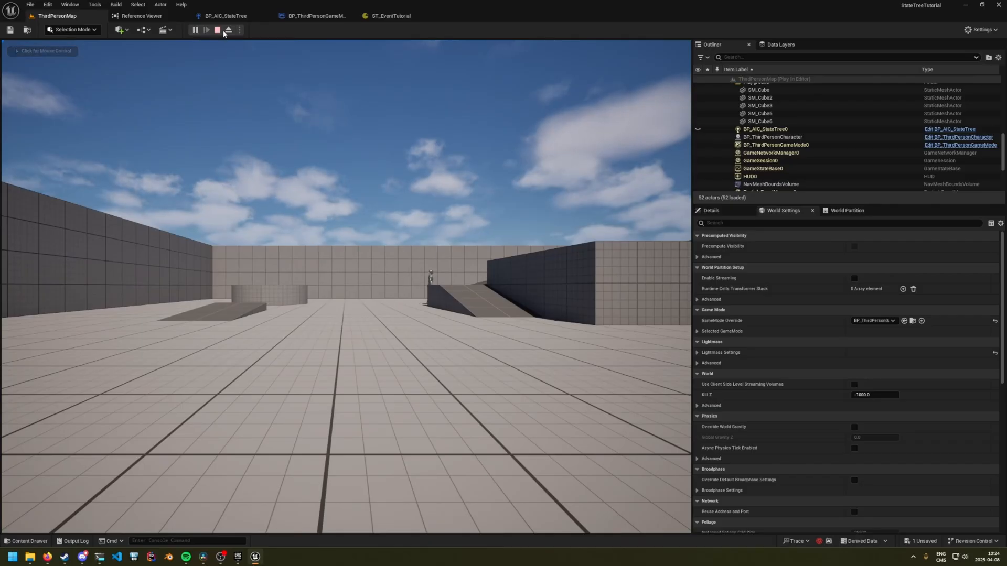
left_click(217, 29)
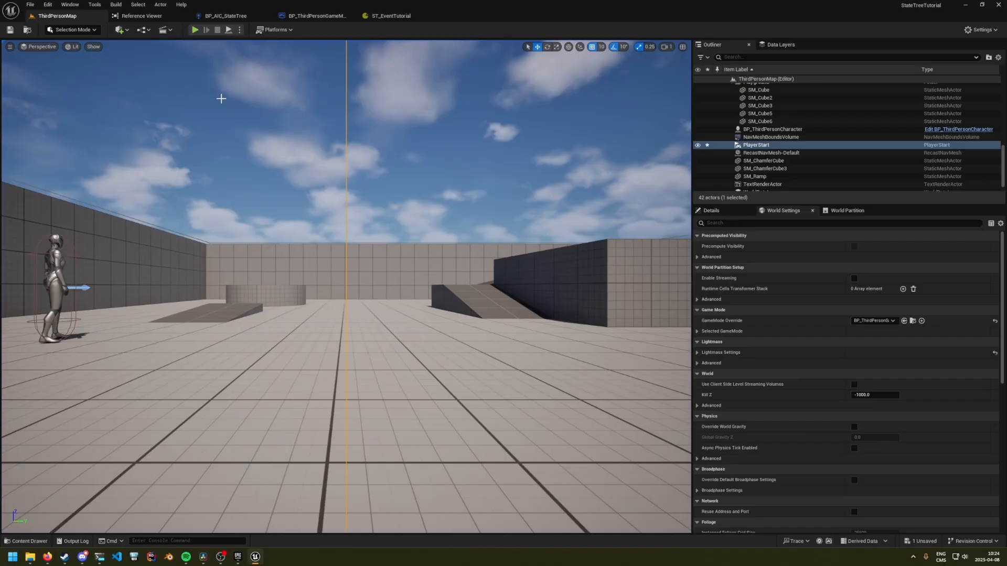
left_click(390, 16)
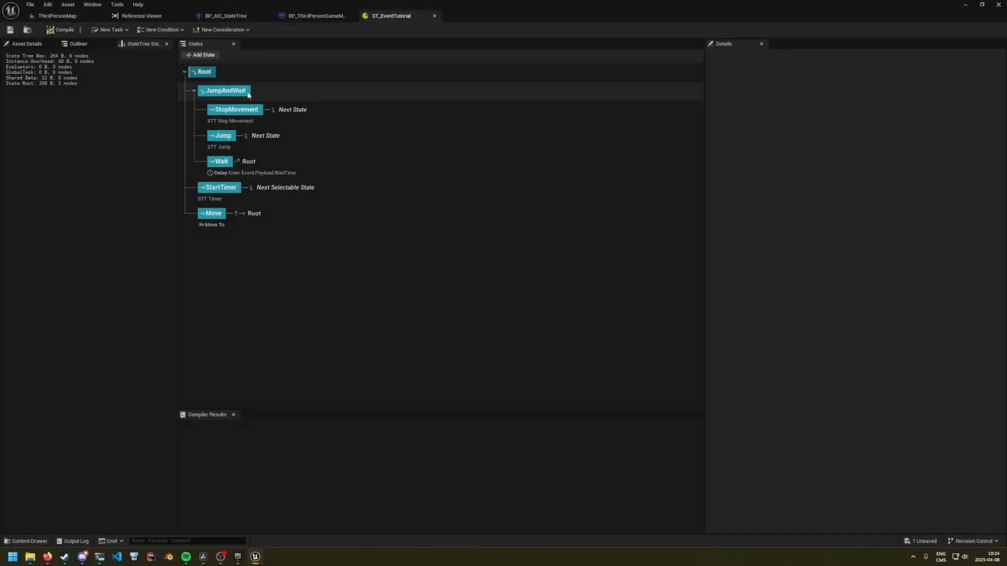
left_click(235, 109)
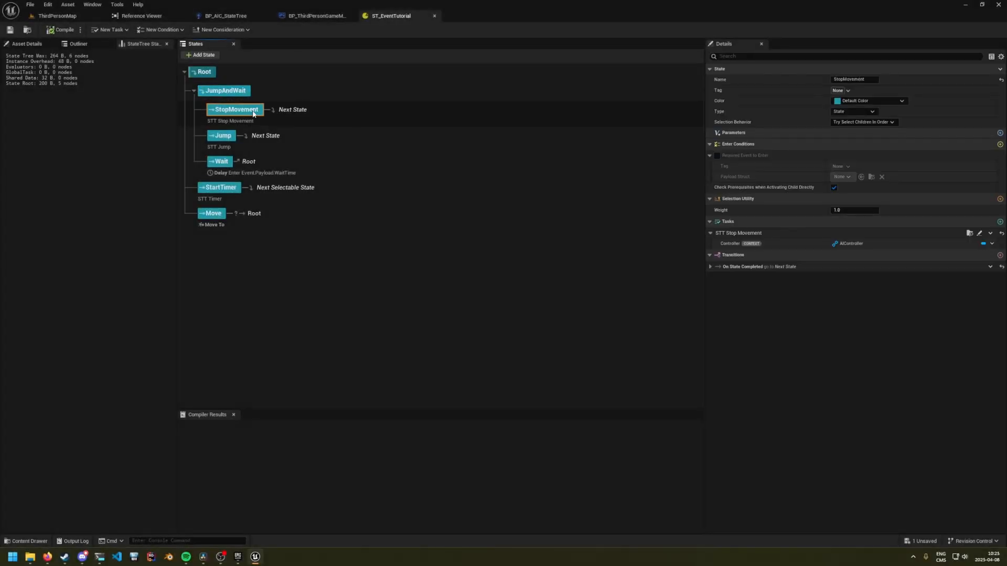
left_click(222, 135)
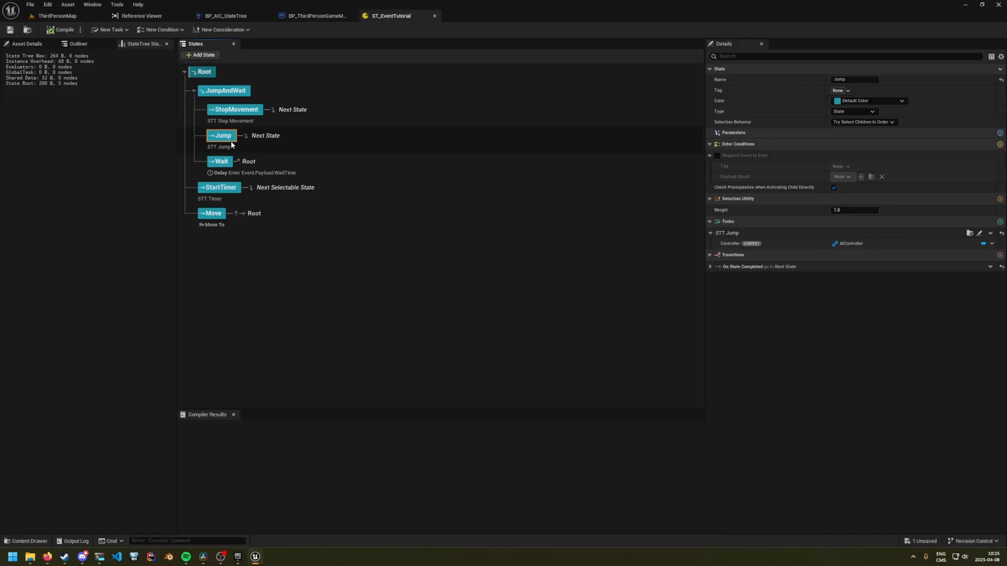
left_click(220, 161)
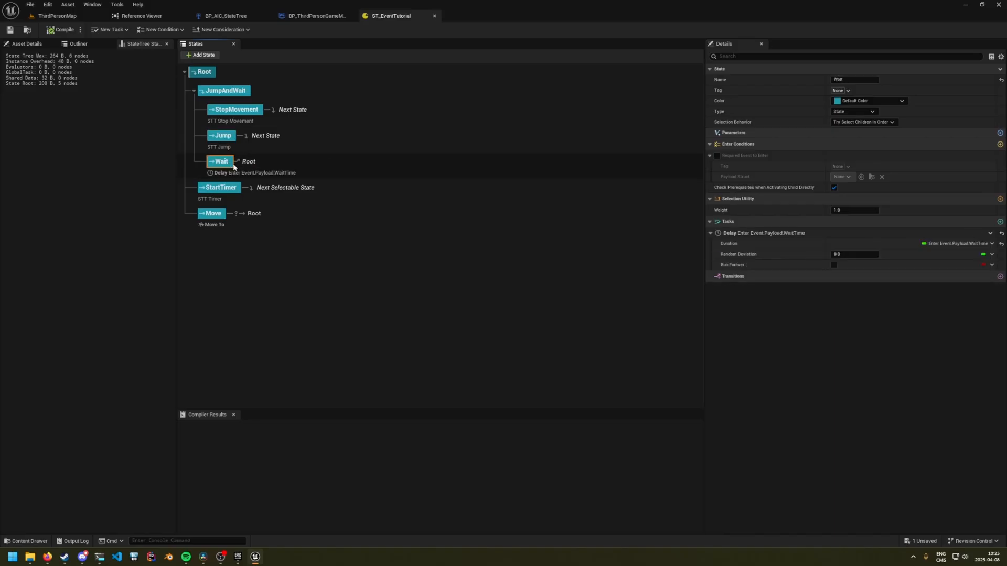
left_click(220, 187)
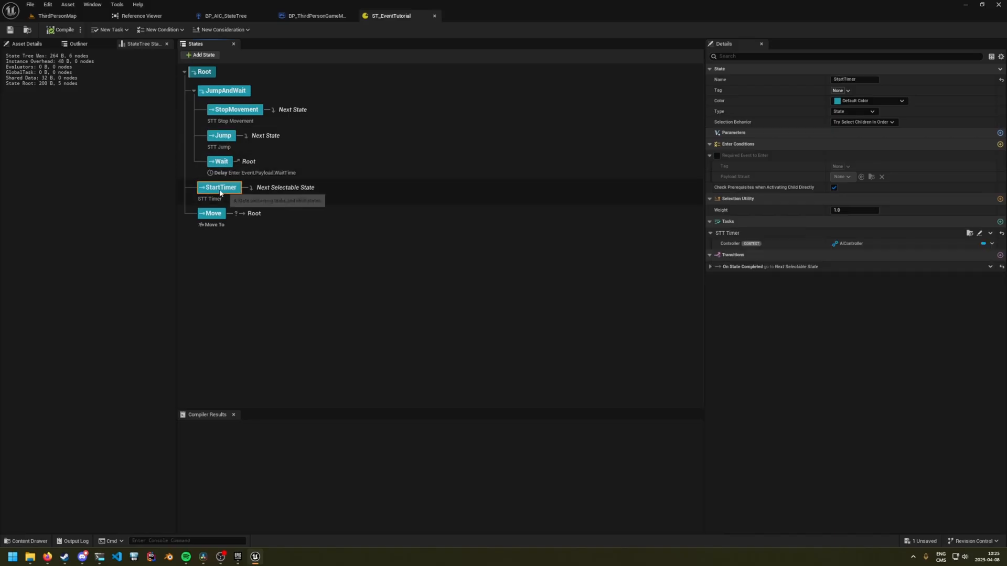
mouse_move(221, 186)
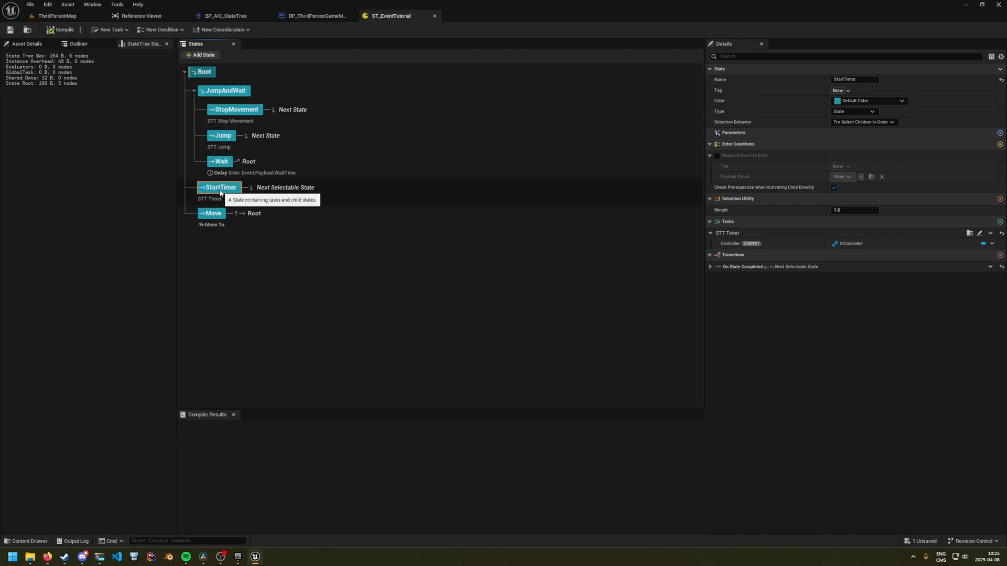
mouse_move(222, 213)
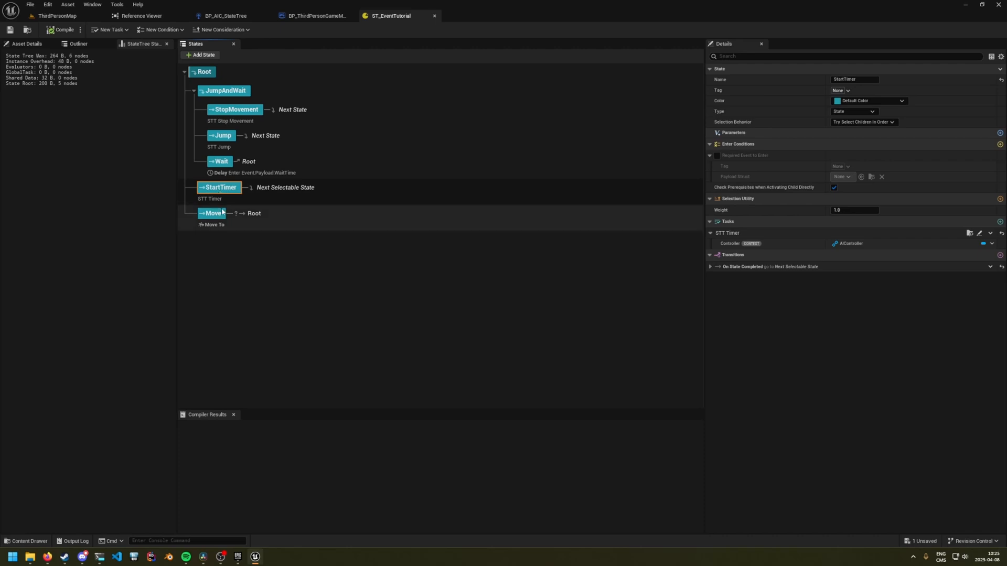
left_click(212, 212)
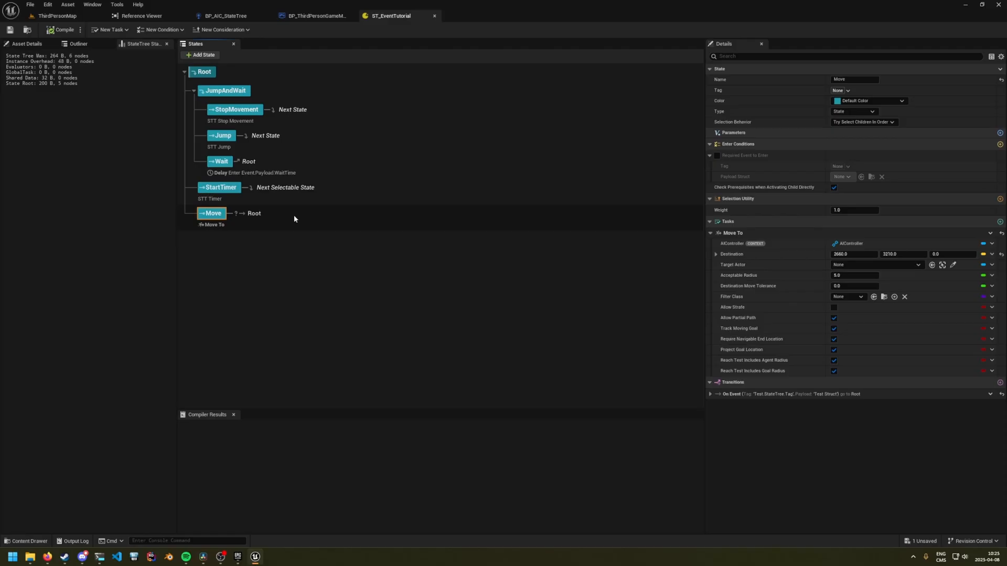
mouse_move(325, 264)
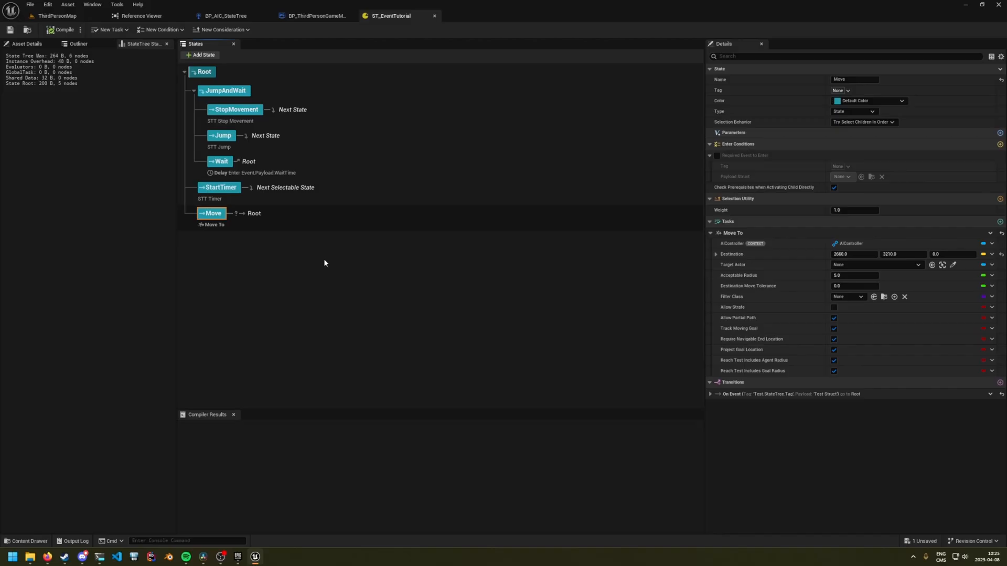
mouse_move(225, 90)
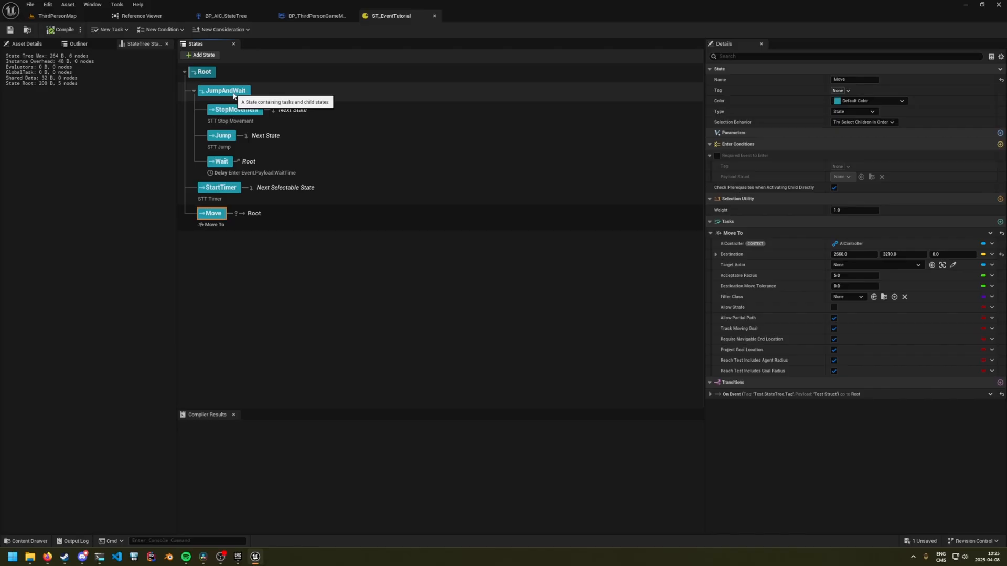
left_click(225, 91)
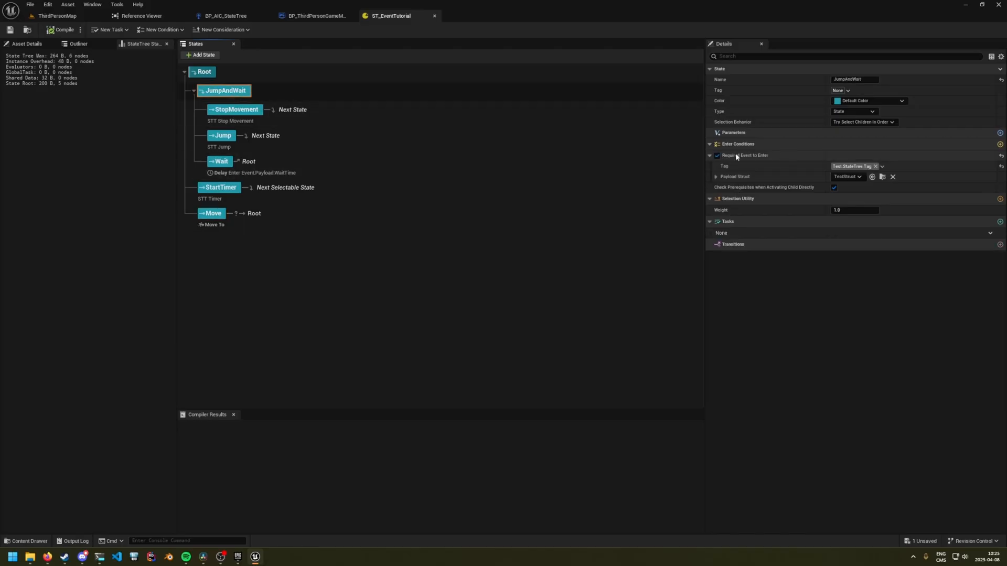
mouse_move(810, 169)
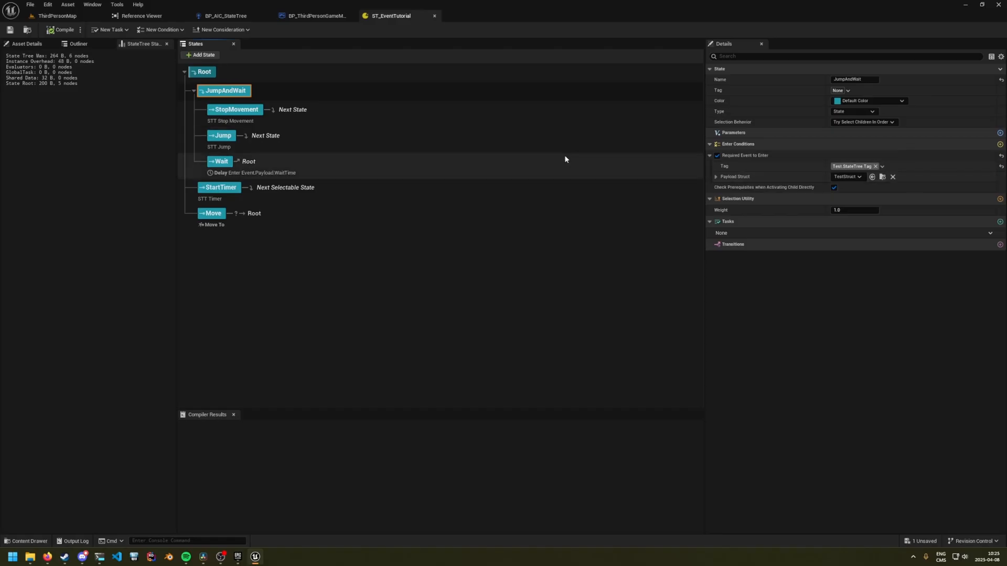
left_click(213, 213)
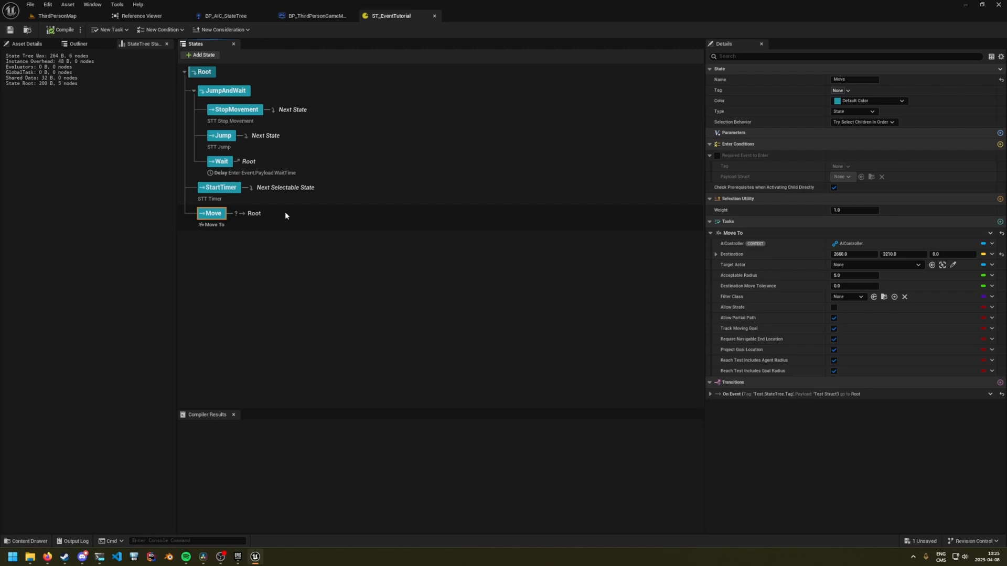
left_click(710, 393)
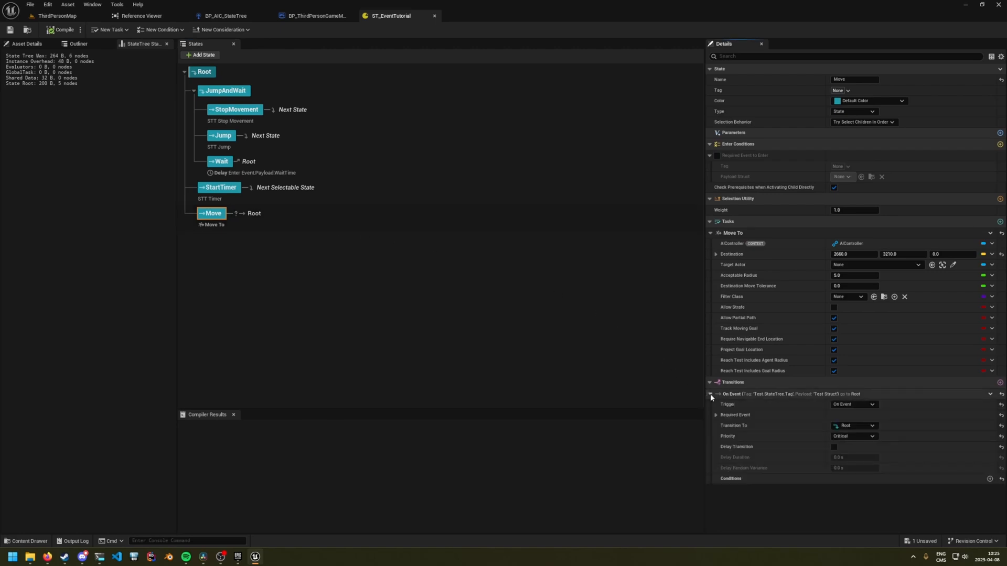
left_click(717, 414)
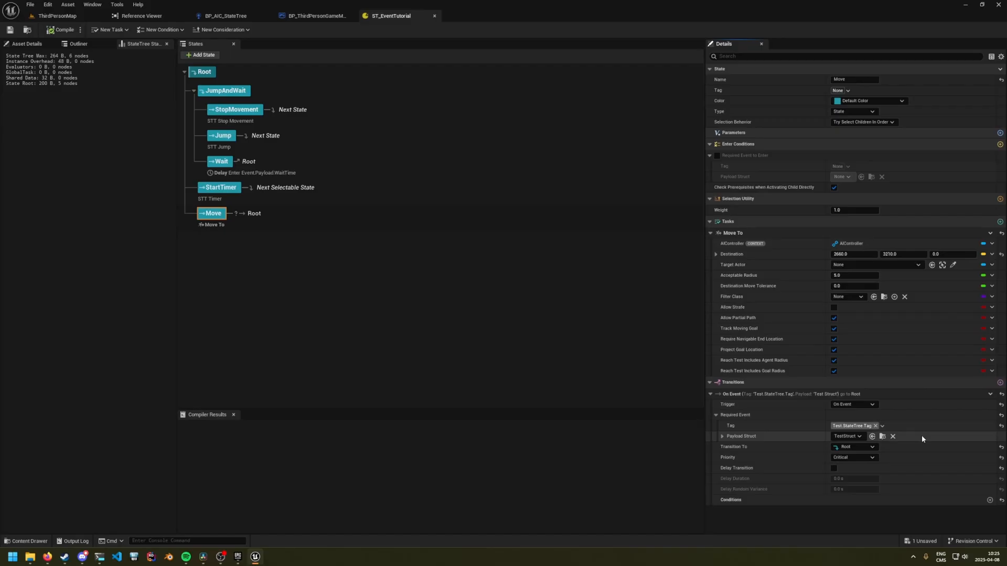
left_click(220, 187)
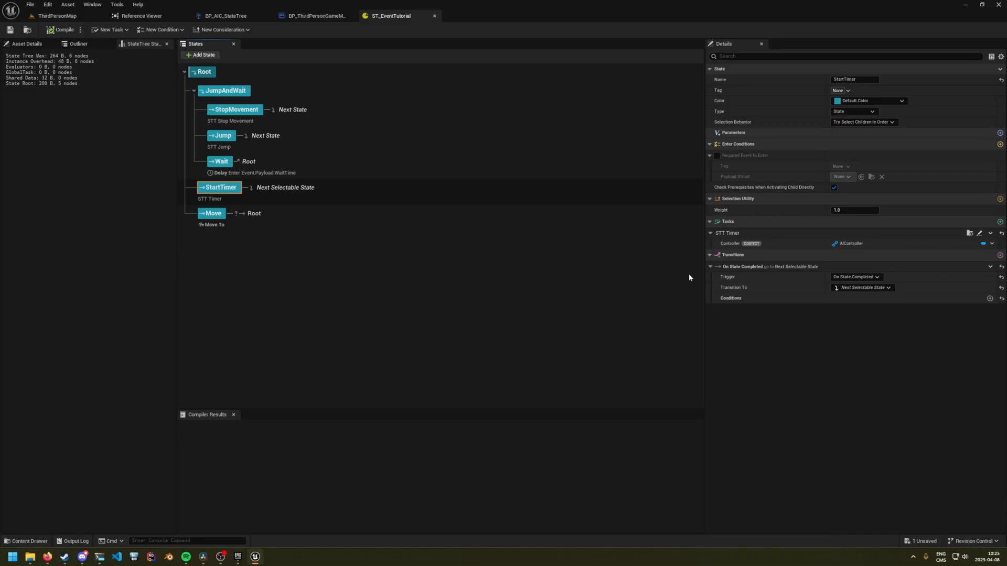
mouse_move(980, 233)
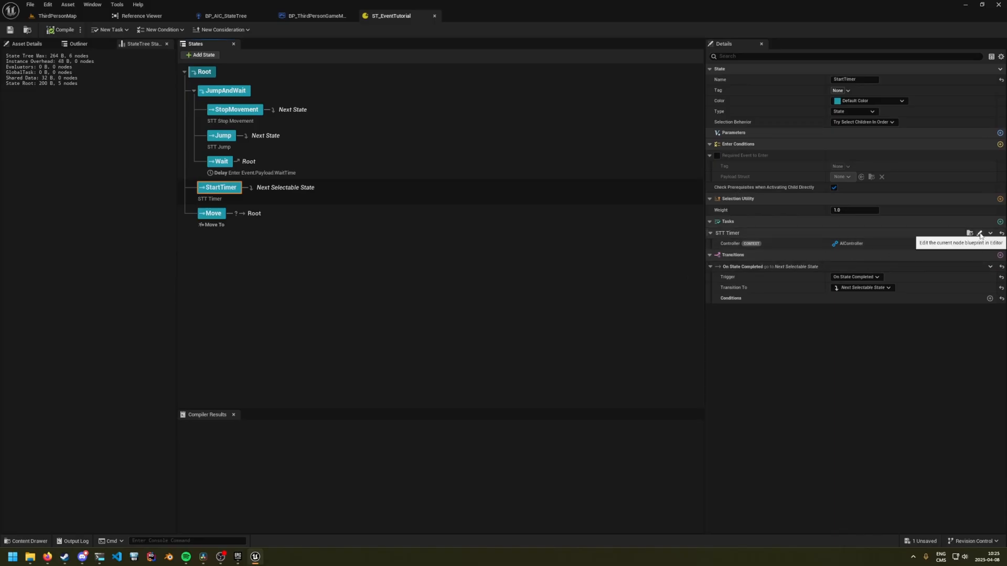
- Review the STT_Timer graph and bring up BP_AIC_StateTree's event graph
left_click(978, 233)
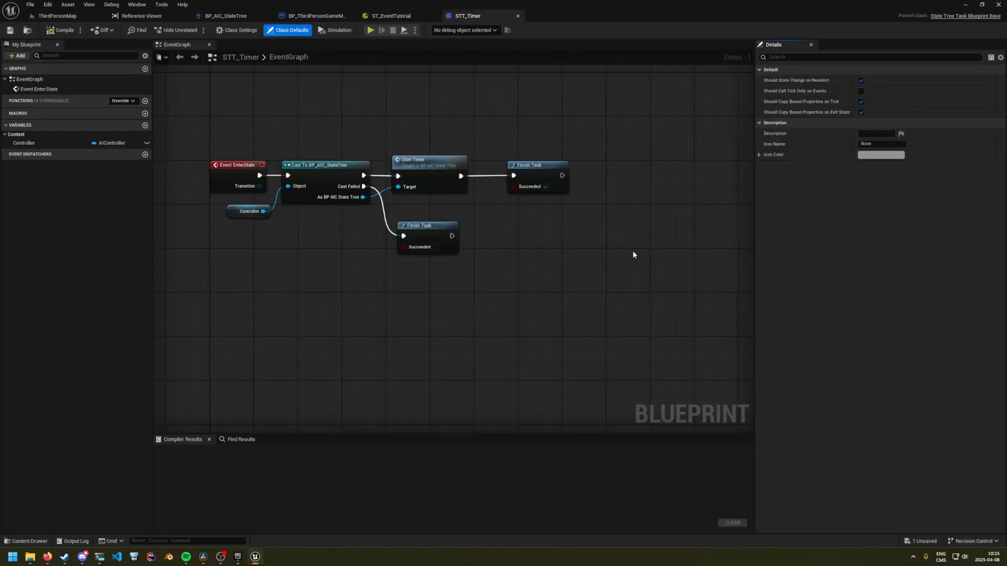
mouse_move(468, 287)
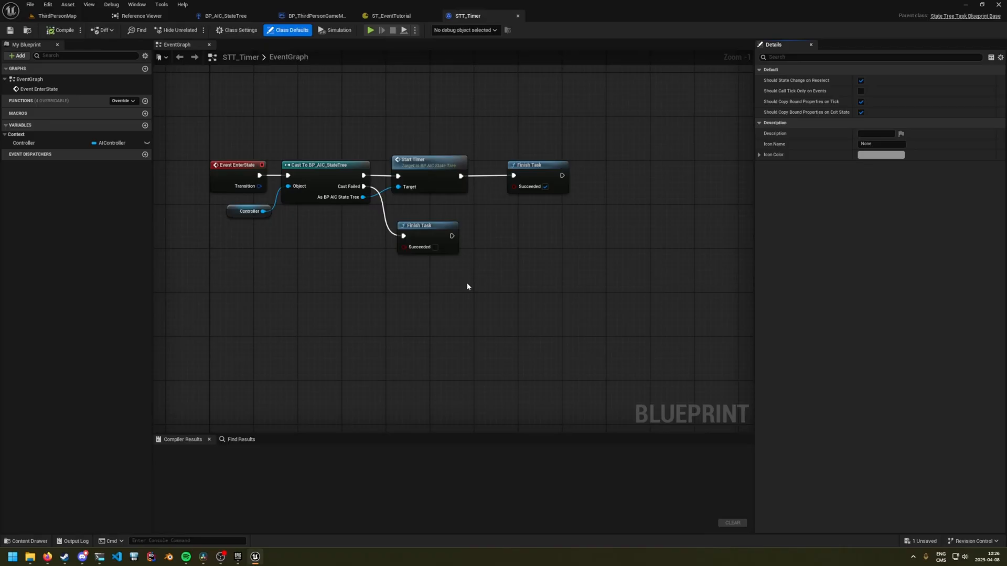
mouse_move(427, 183)
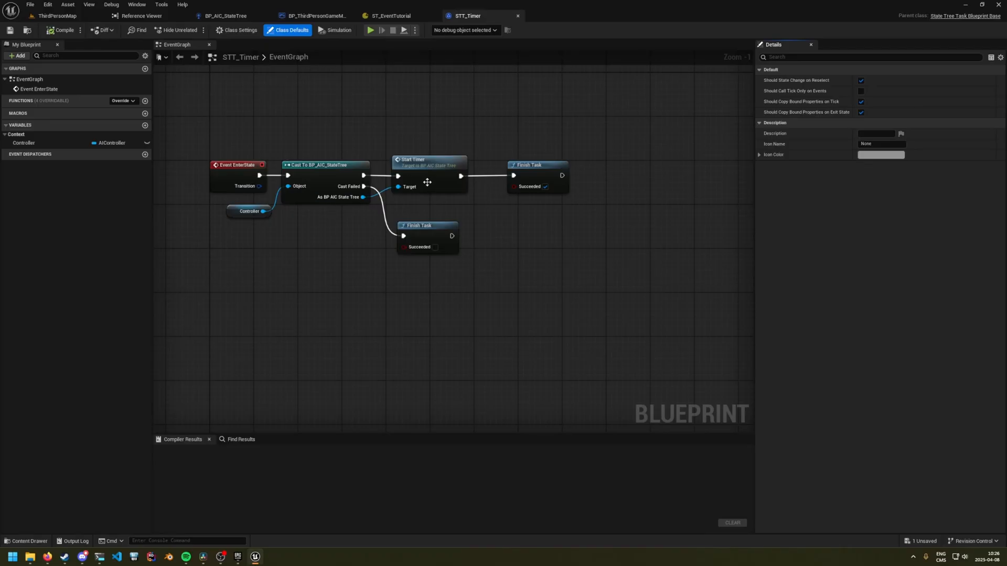
left_click(224, 16)
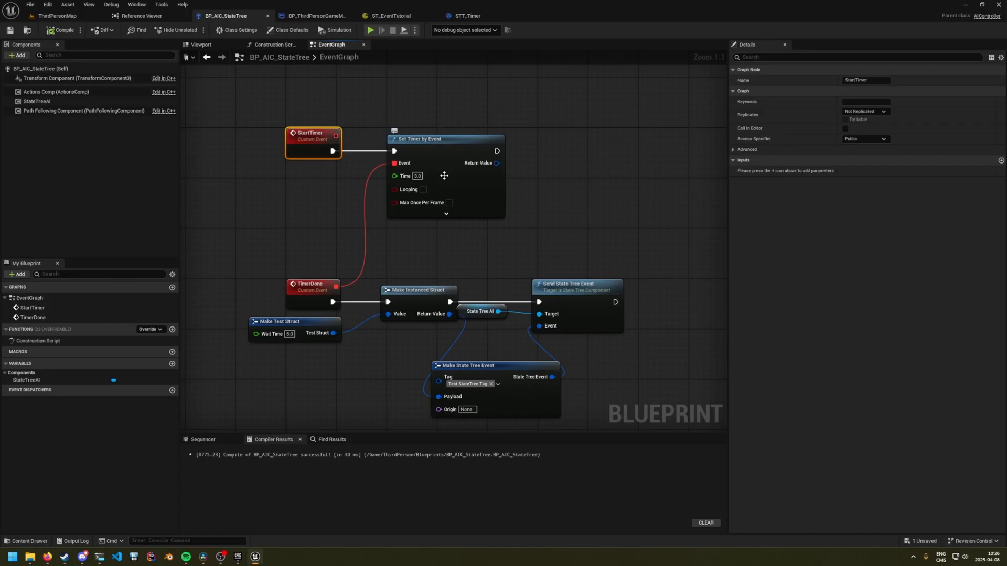
mouse_move(533, 183)
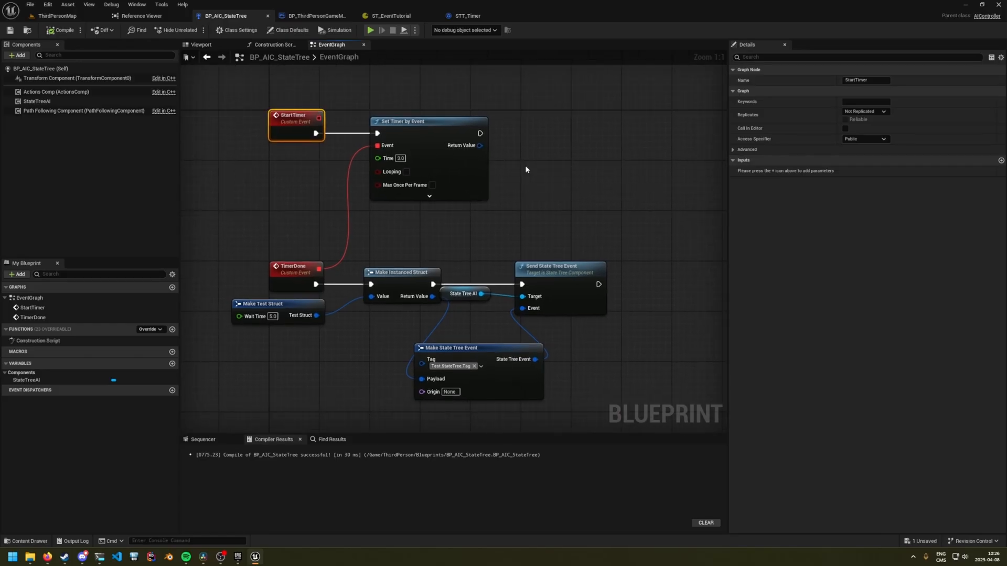
- Inspect the Make Test Struct node, then return to ST_EventTutorial
left_click(261, 304)
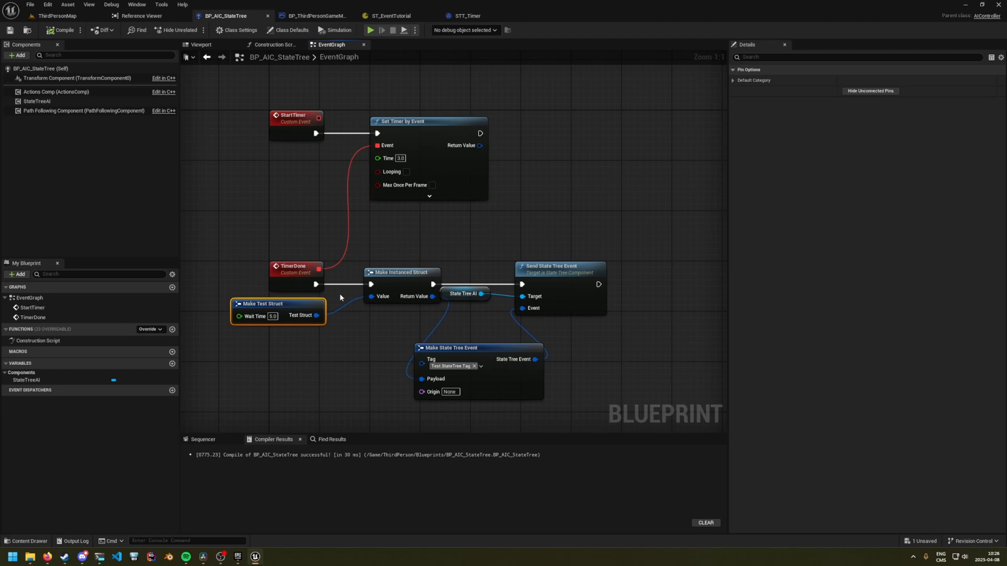
mouse_move(405, 274)
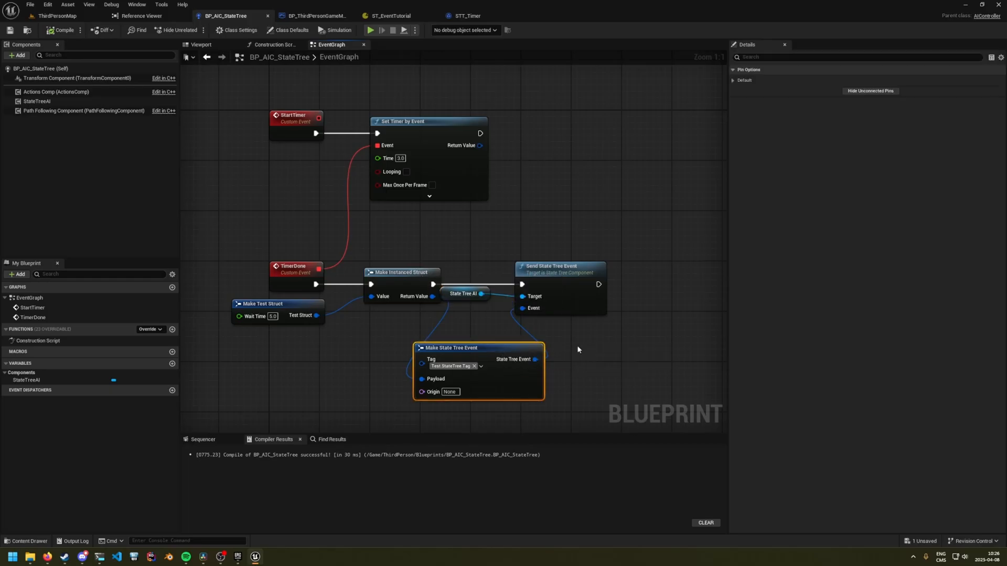
mouse_move(575, 278)
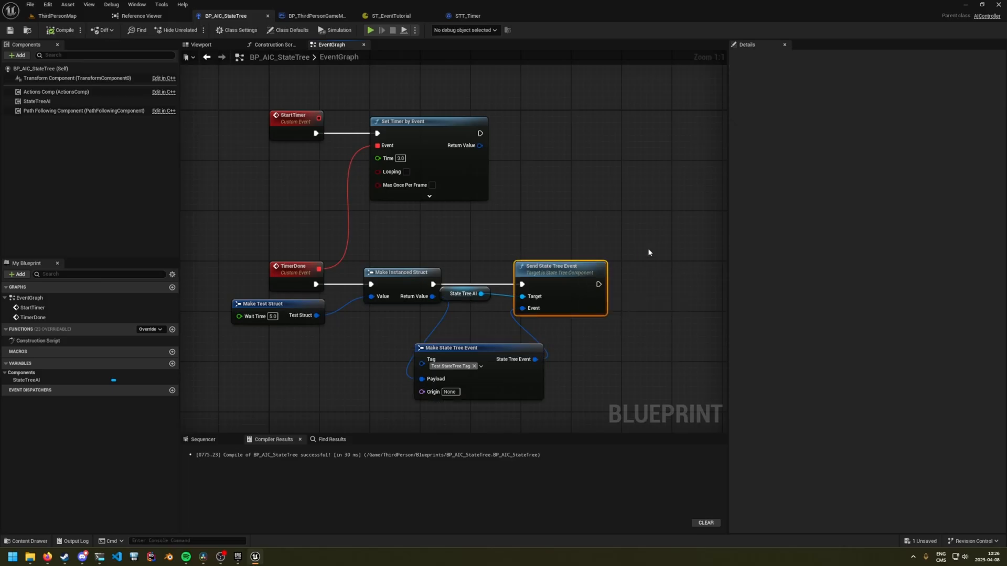
mouse_move(608, 224)
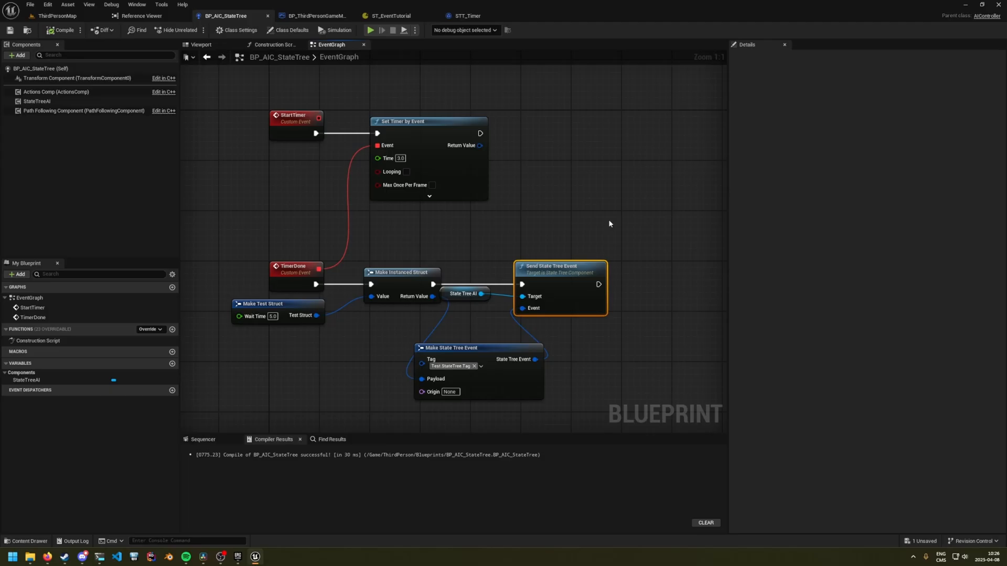
mouse_move(597, 230)
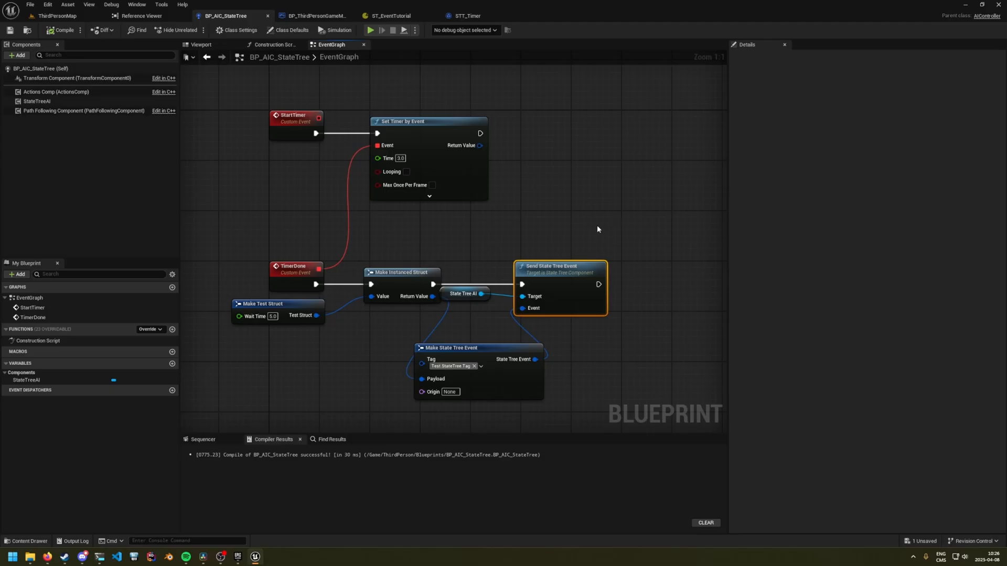
mouse_move(582, 227)
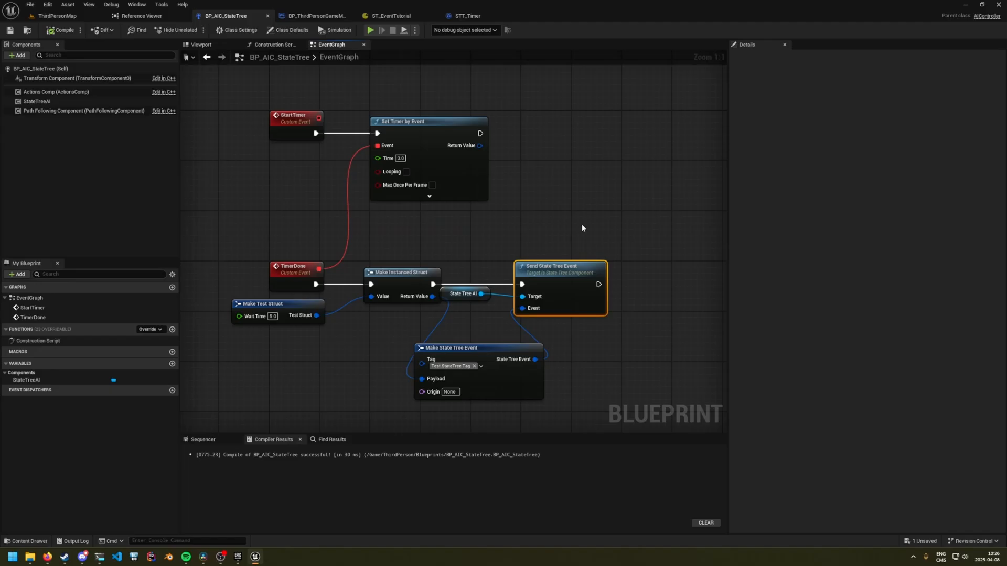
mouse_move(579, 228)
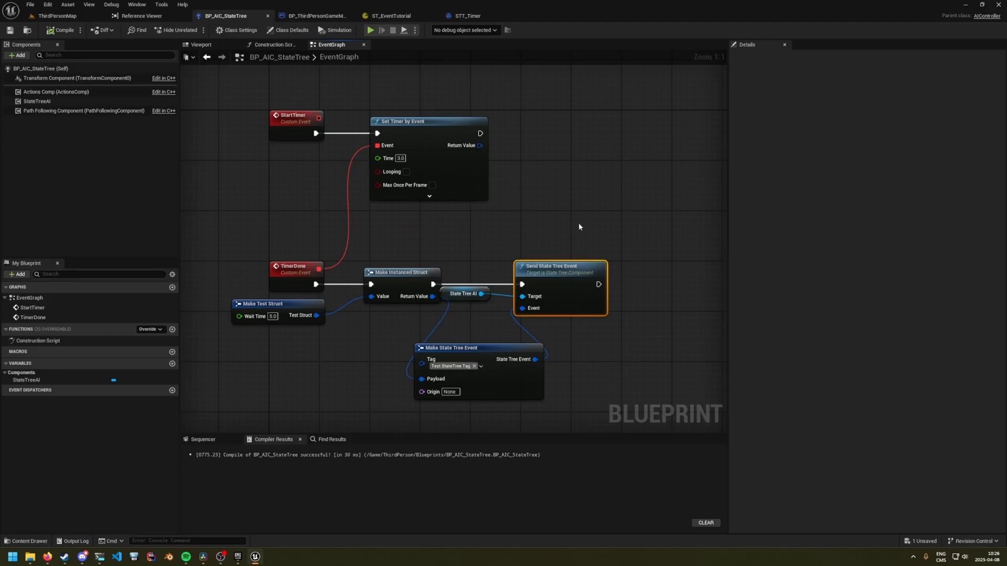
left_click(390, 16)
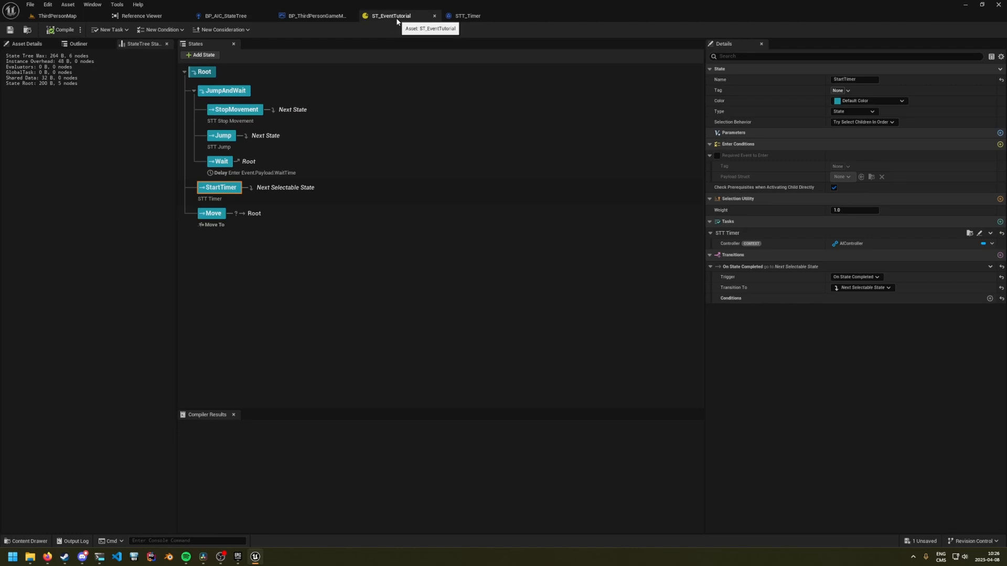
left_click(225, 90)
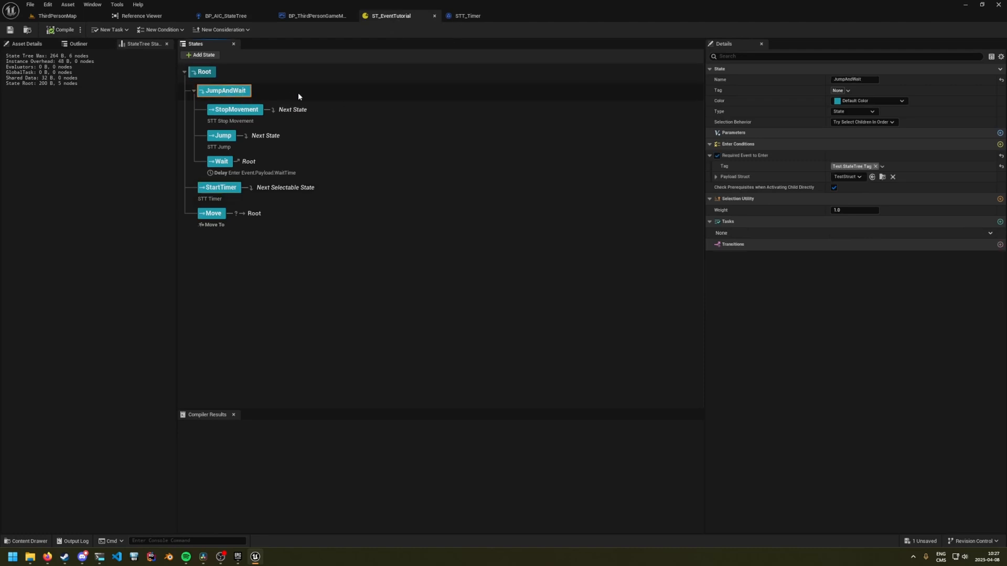
mouse_move(266, 179)
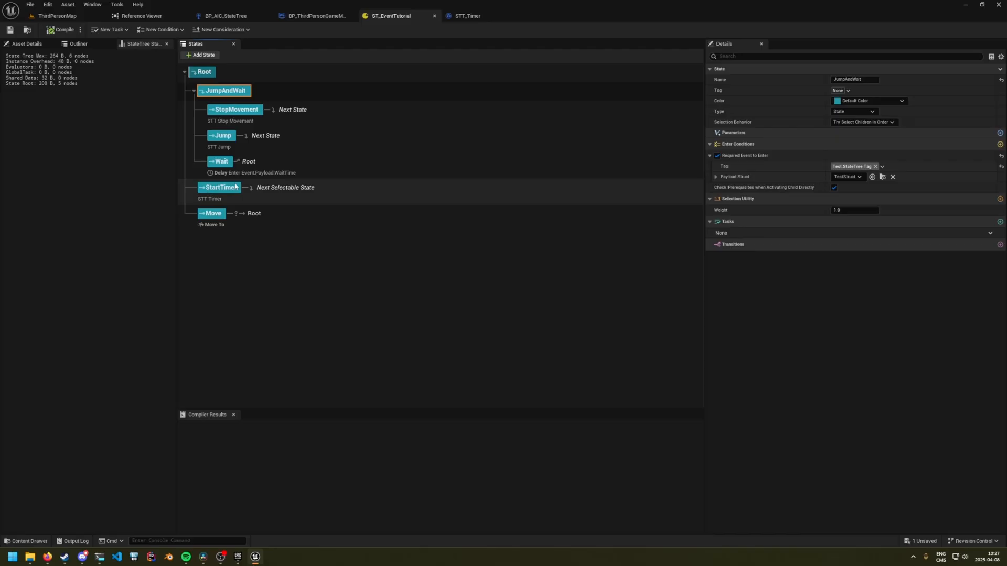
left_click(221, 187)
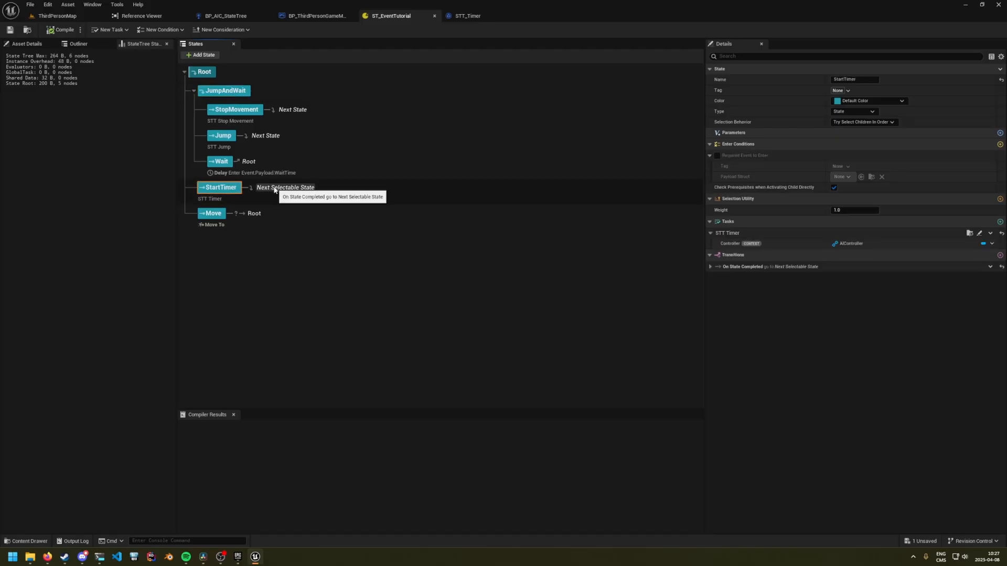
mouse_move(241, 204)
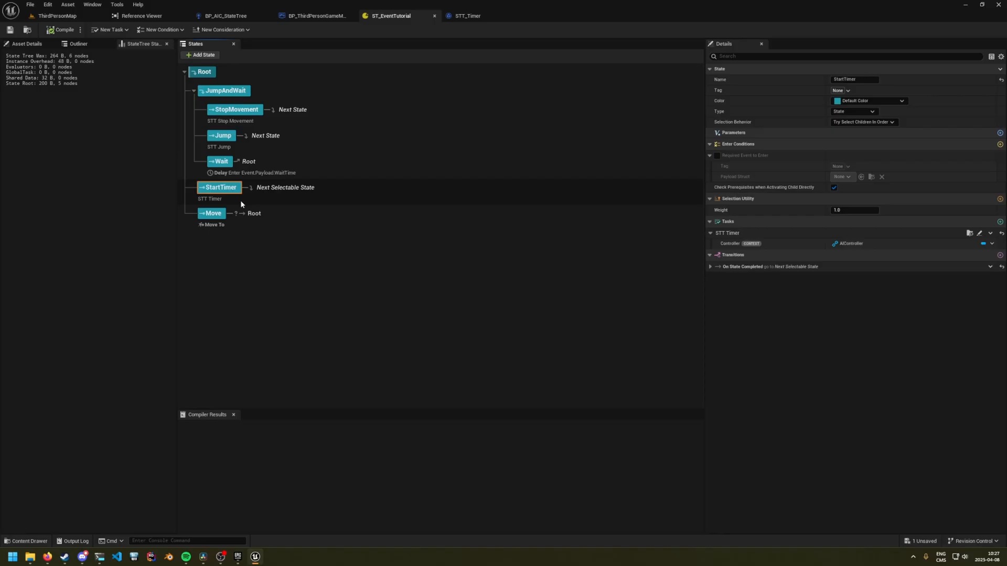
left_click(212, 213)
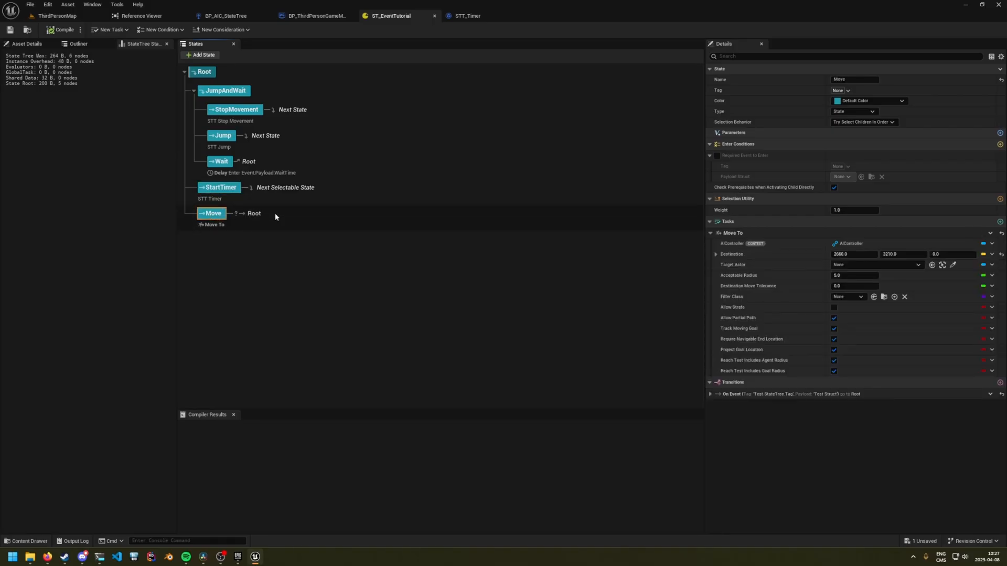
mouse_move(297, 219)
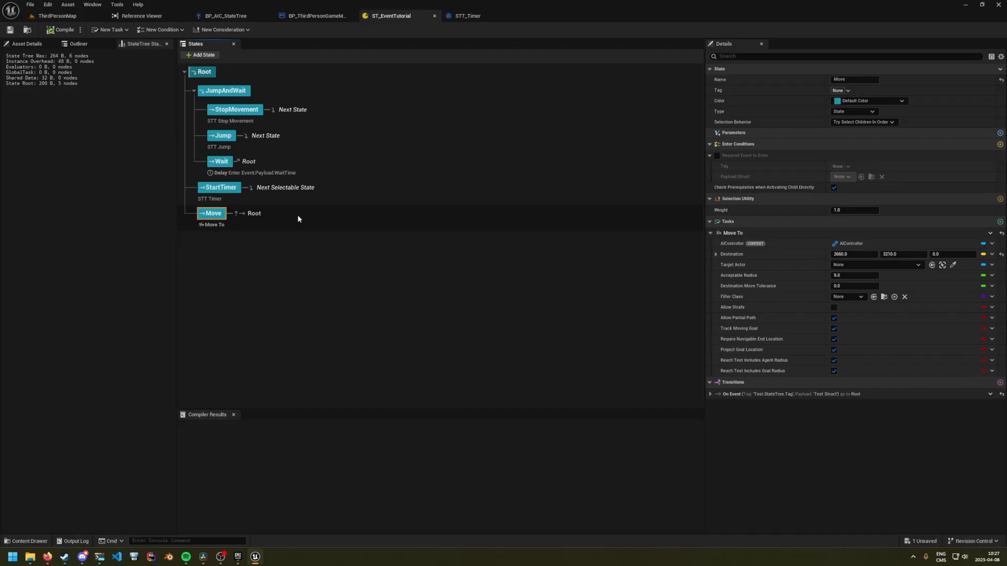
left_click(204, 71)
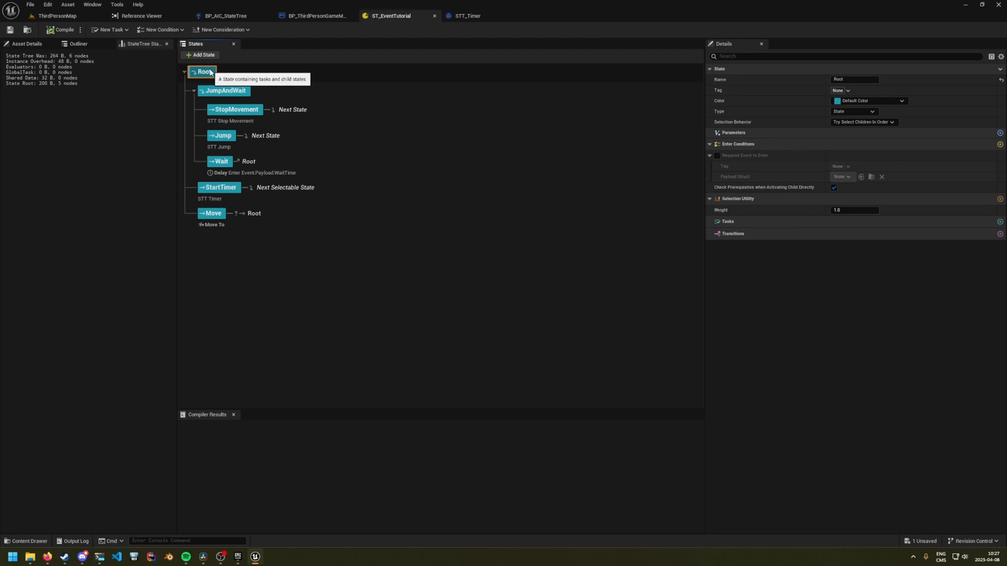
mouse_move(228, 85)
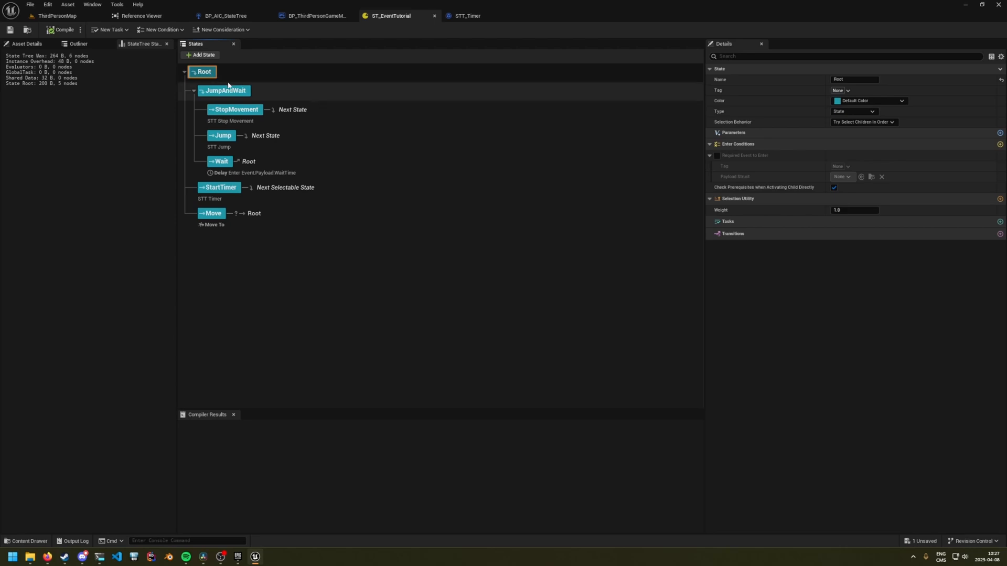
left_click(236, 109)
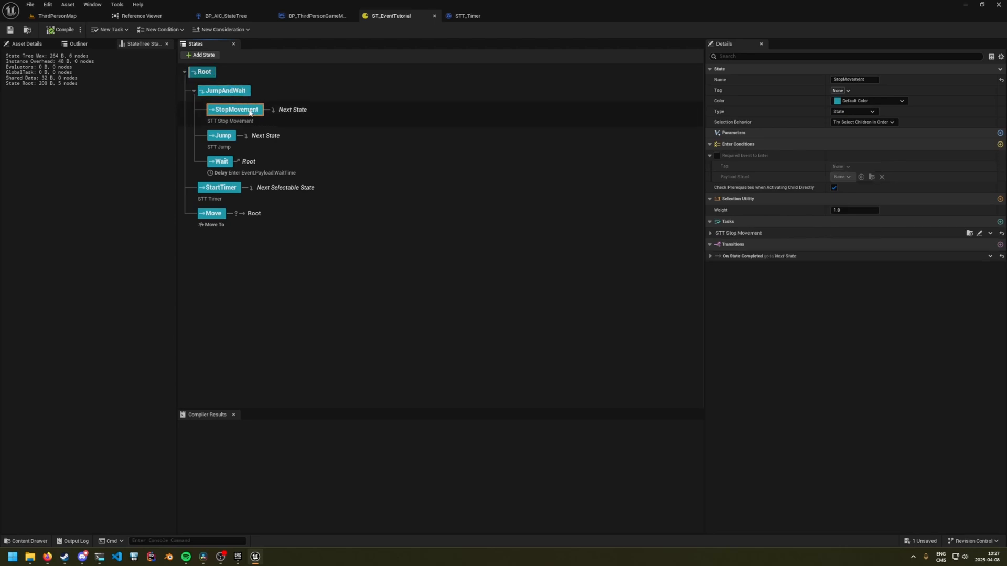
left_click(221, 135)
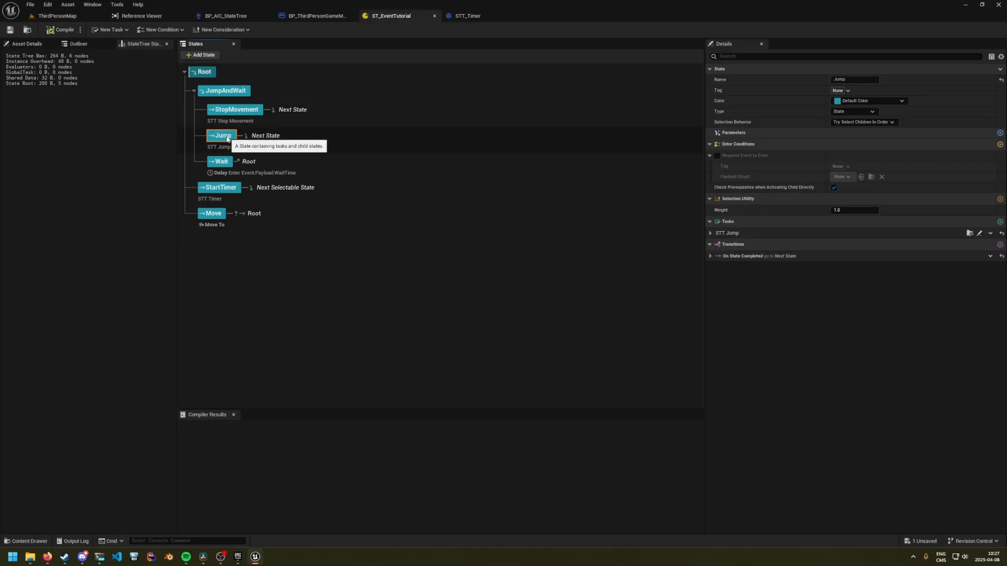
left_click(219, 162)
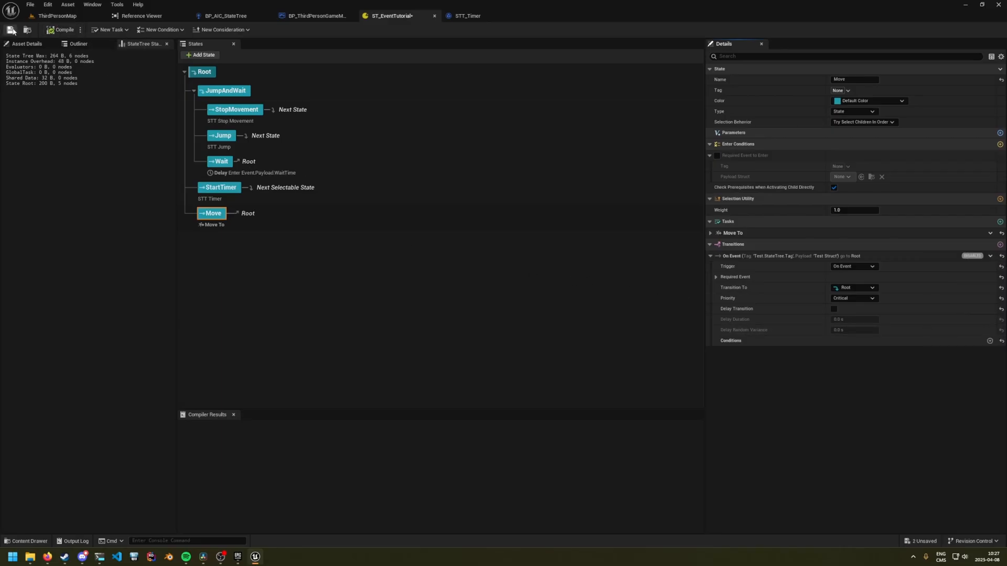
left_click(195, 29)
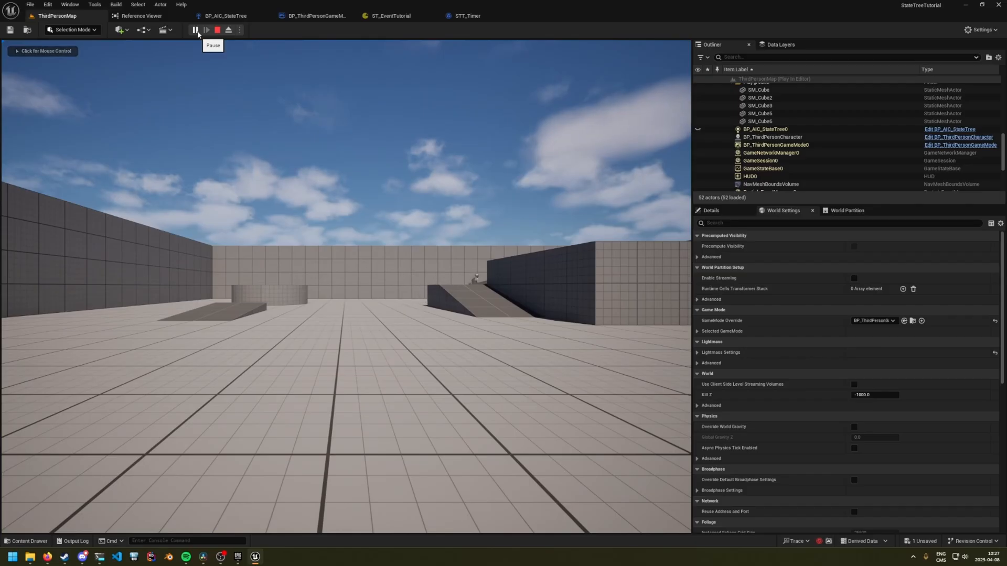
mouse_move(217, 29)
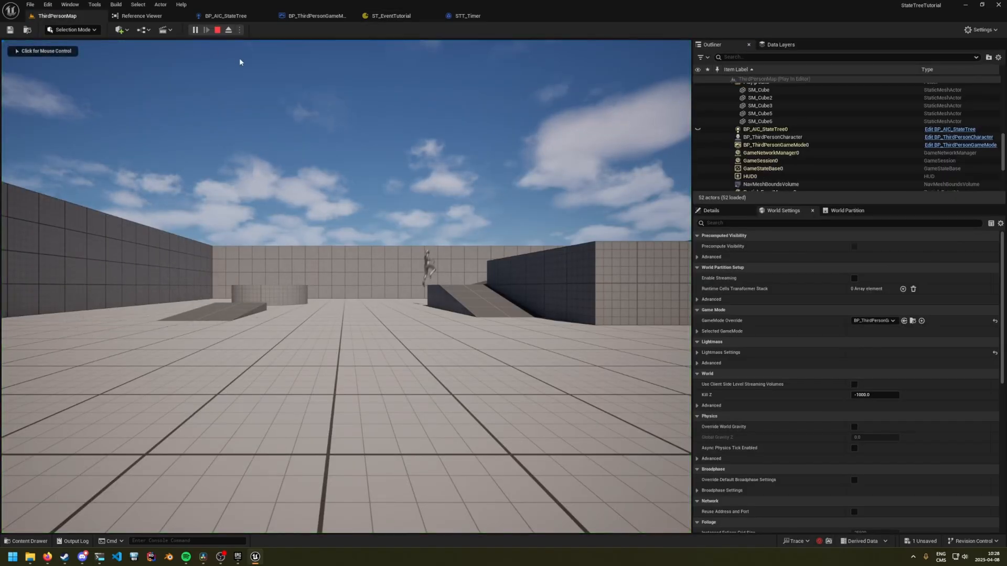
left_click(390, 16)
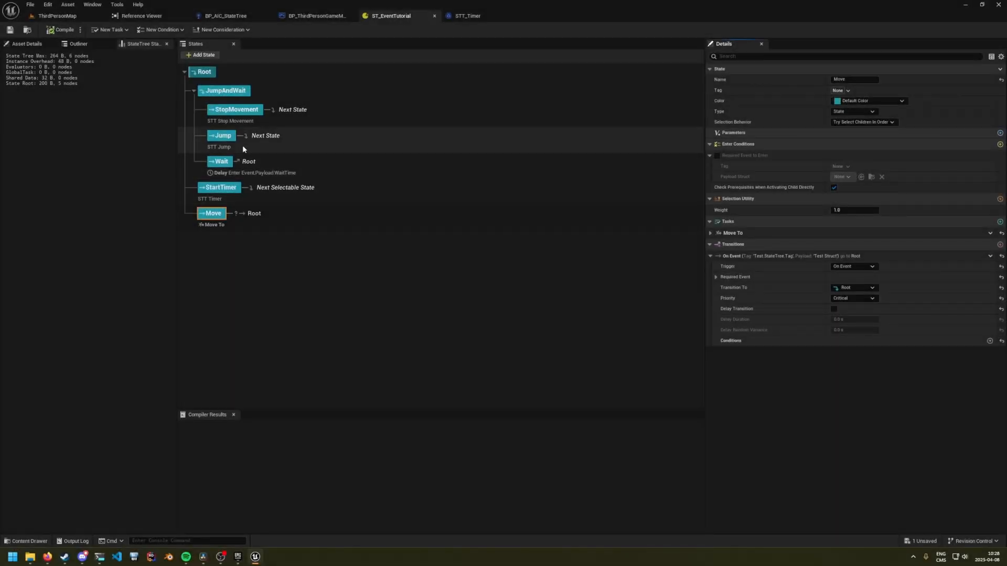
- Bind the Wait state's Delay duration to Enter Event > Payload > WaitTime
left_click(220, 162)
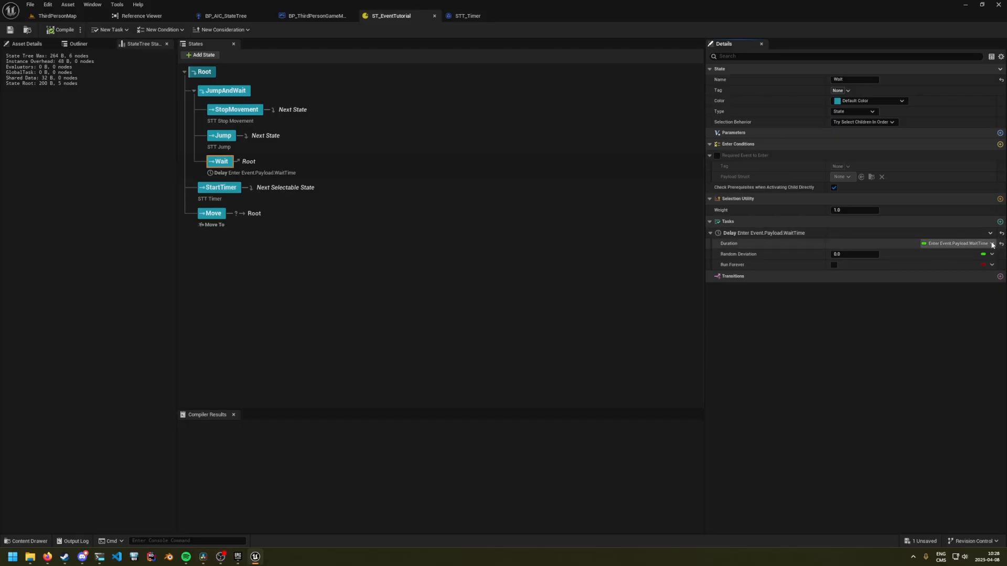
left_click(991, 243)
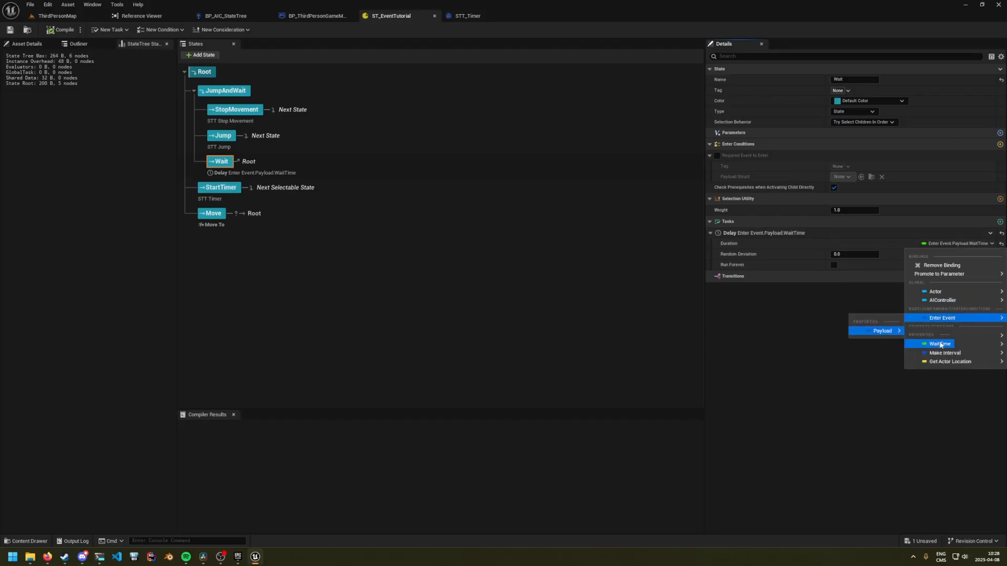
left_click(940, 344)
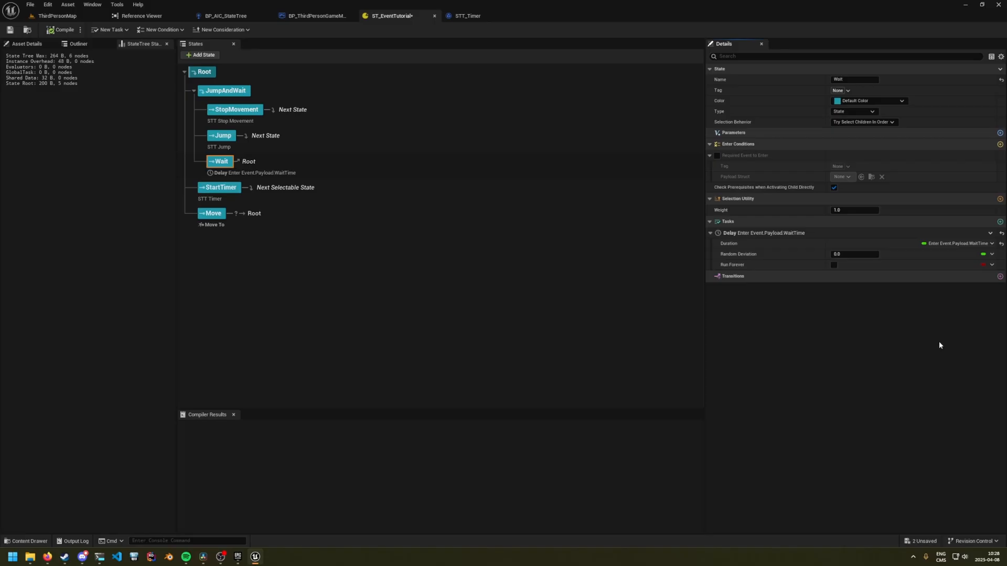